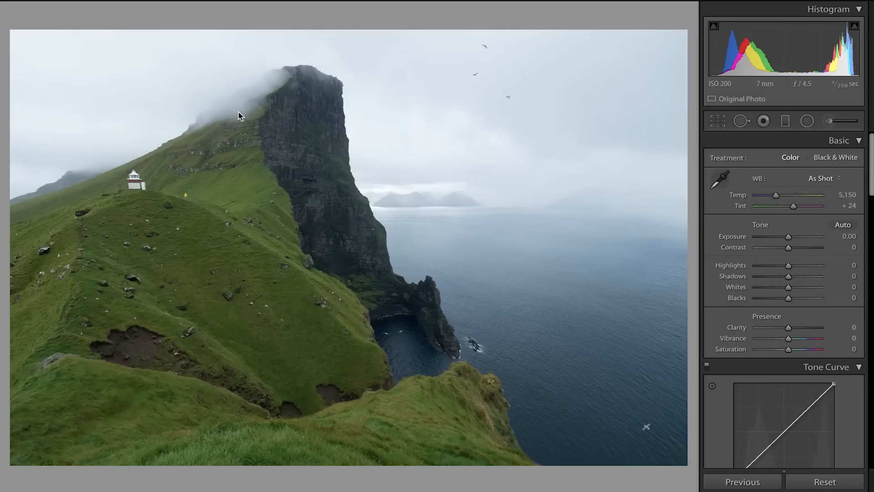
mouse_move(813, 254)
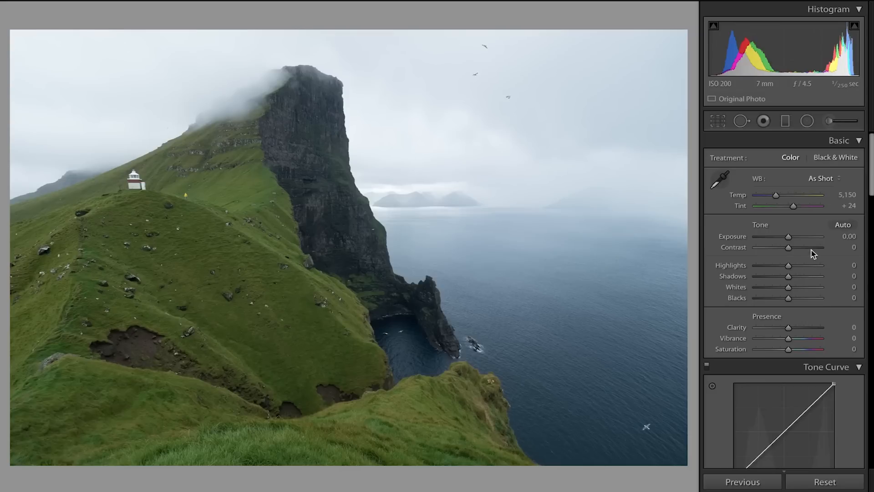
Step: Type exact Basic panel values: Exposure −0.66 and Contrast +10
double_click(848, 236)
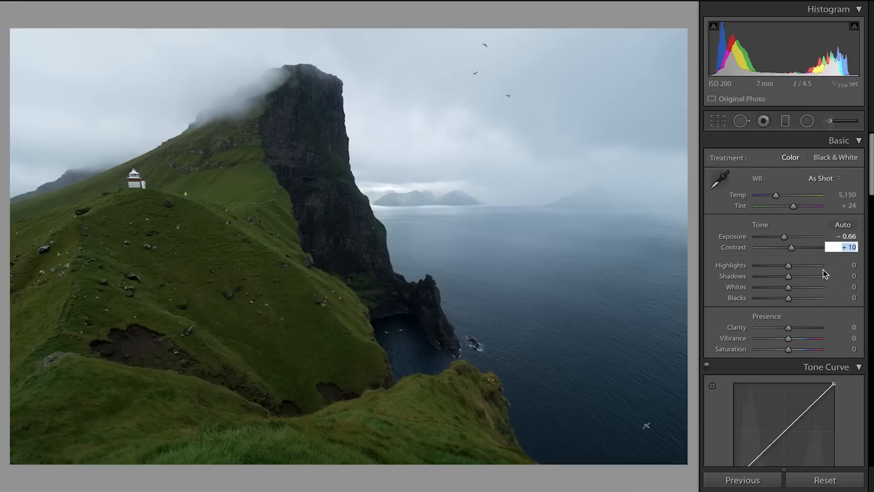
mouse_move(788, 268)
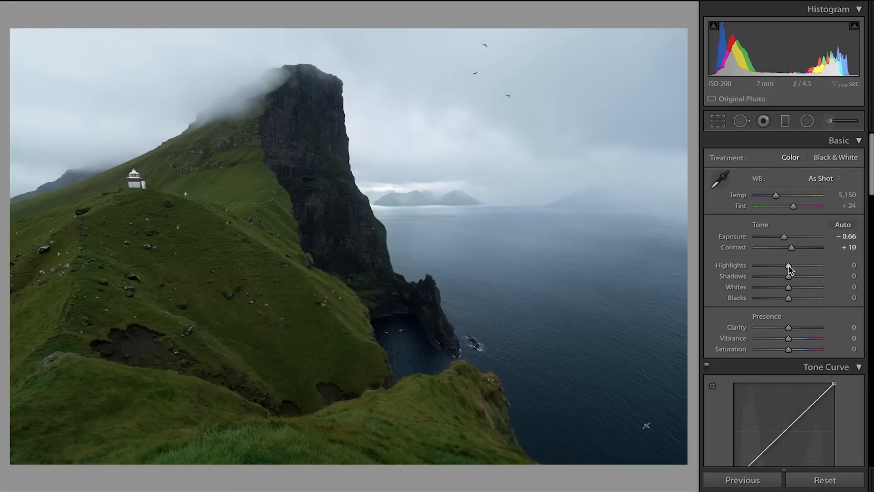
Step: Pull Highlights down to −100 and lift Shadows to +20
drag(788, 265, 754, 266)
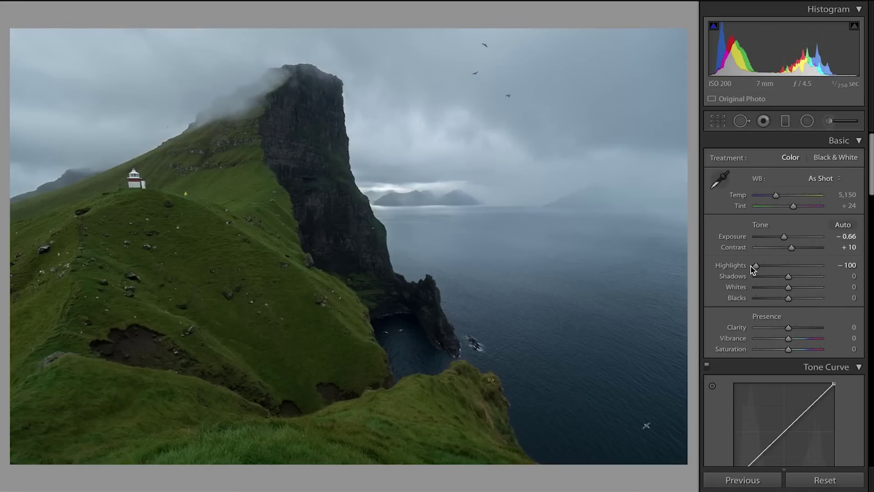
drag(788, 276, 790, 276)
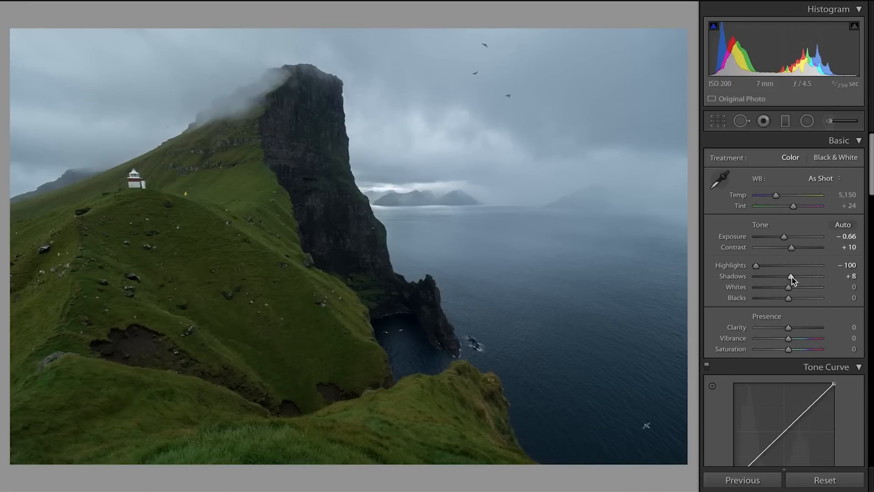
drag(787, 276, 794, 276)
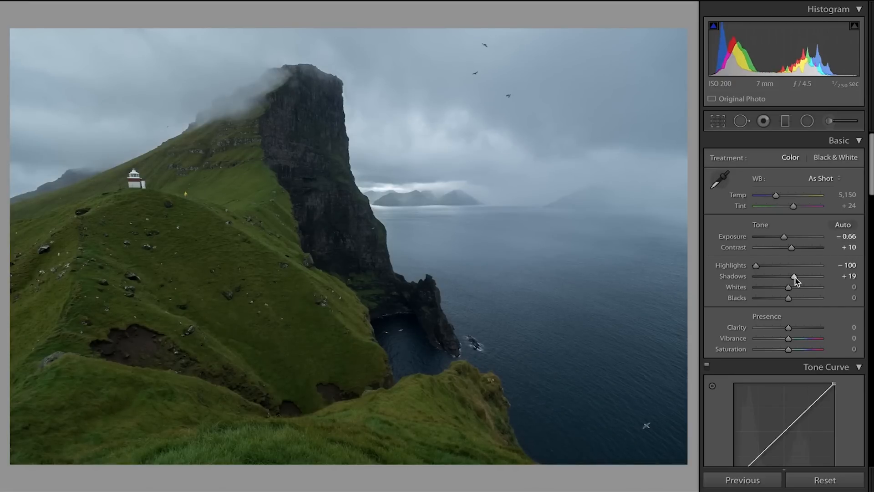
drag(787, 276, 788, 276)
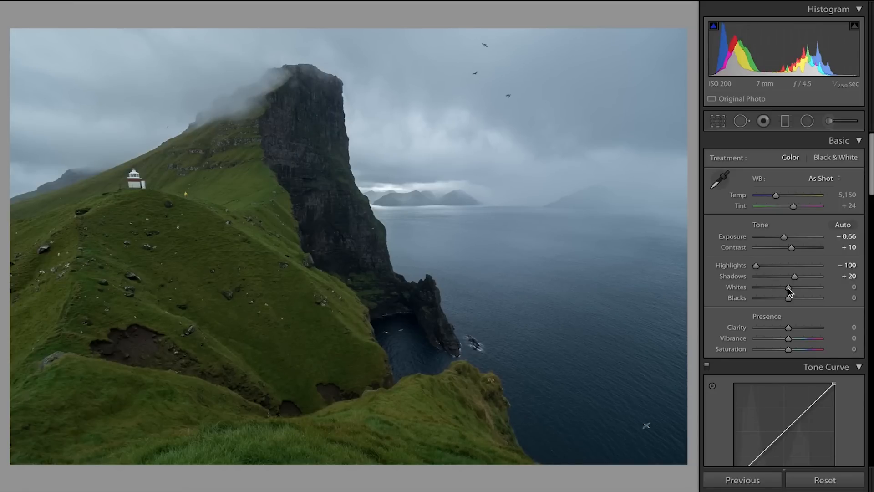
Step: Brighten Whites gradually to +72
drag(787, 286, 790, 286)
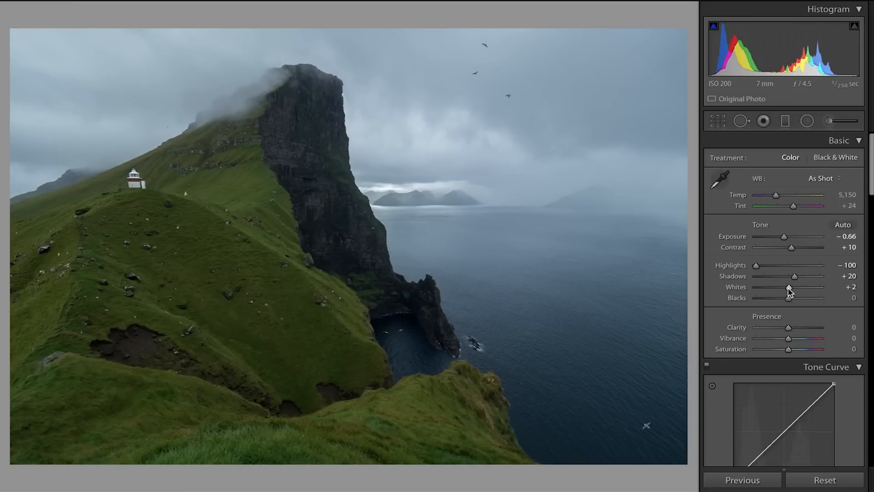
drag(788, 286, 793, 287)
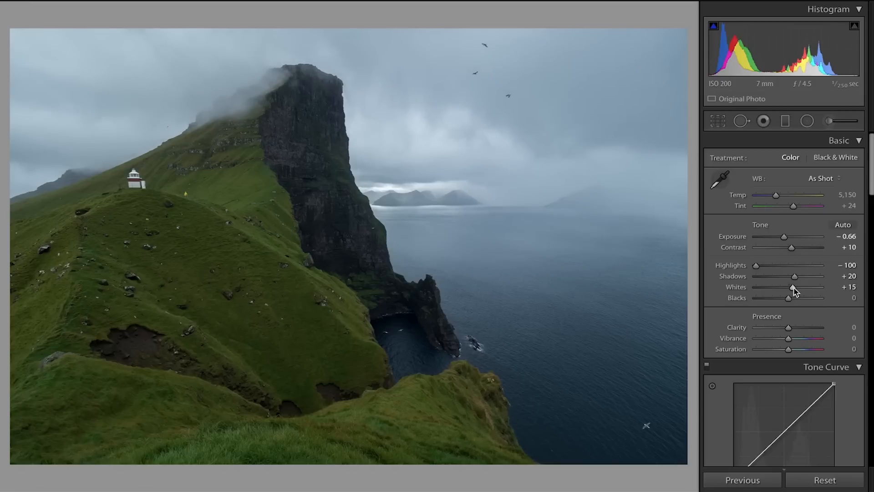
drag(788, 287, 795, 286)
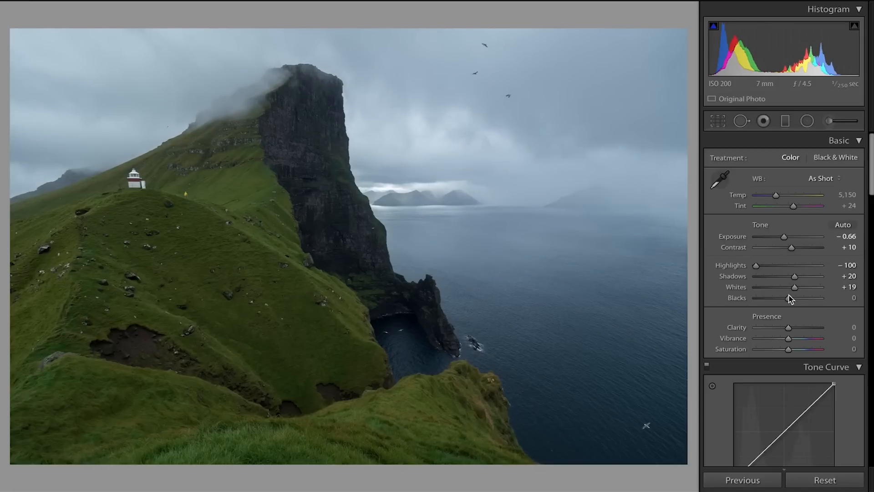
mouse_move(795, 289)
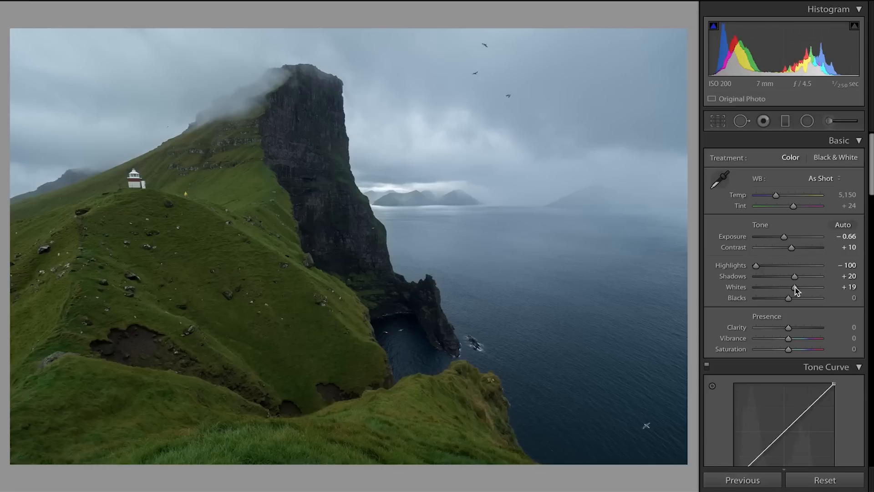
drag(796, 287, 798, 286)
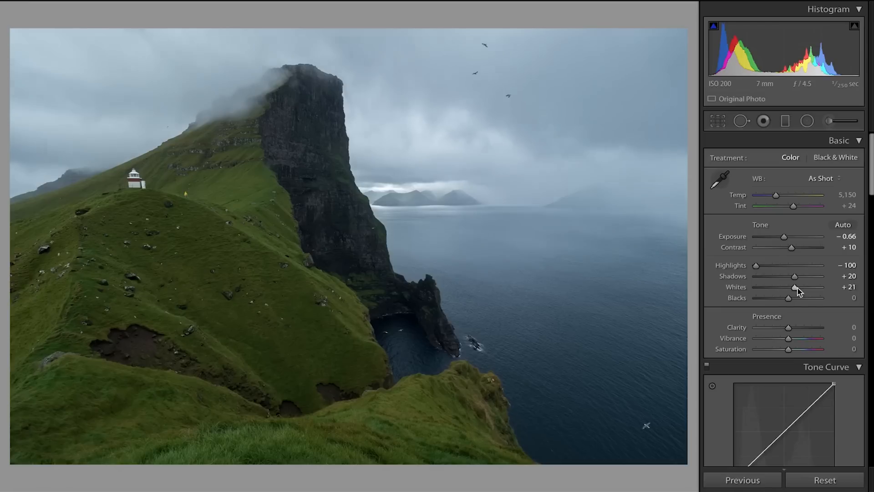
drag(788, 286, 802, 287)
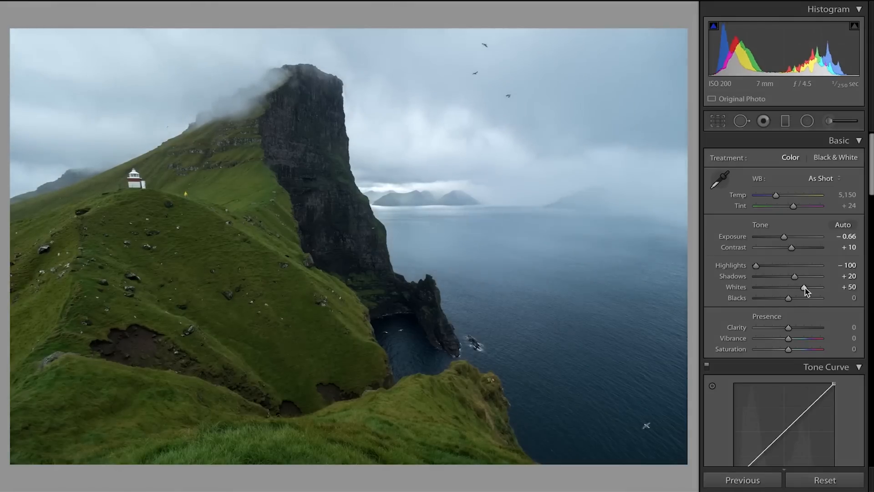
drag(803, 286, 809, 286)
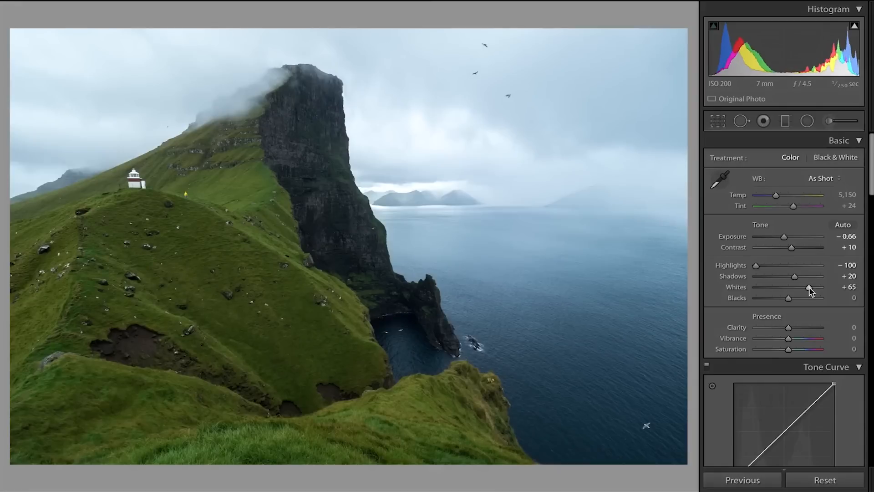
drag(807, 286, 814, 286)
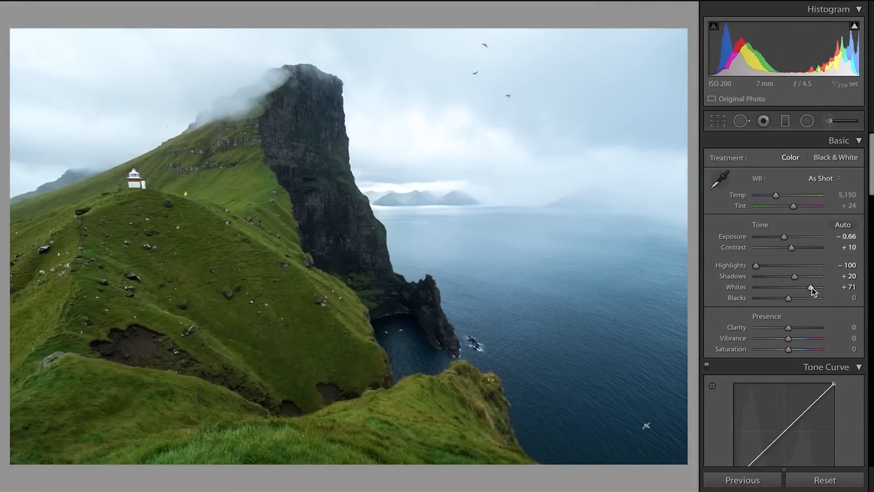
drag(808, 287, 811, 287)
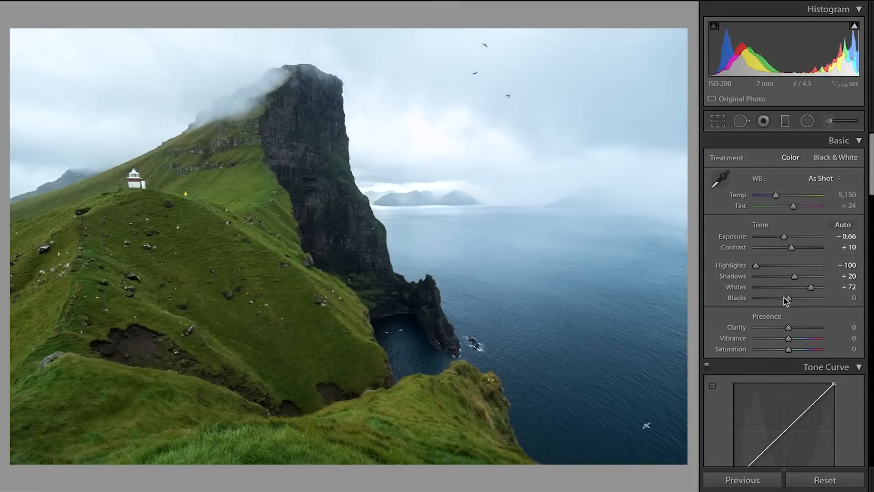
Step: Darken the Blacks to about −25
drag(786, 298, 781, 297)
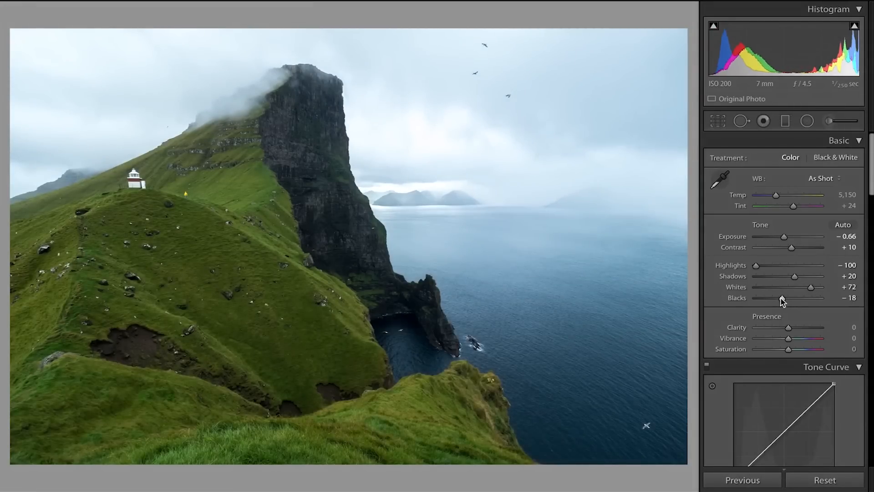
drag(782, 298, 780, 298)
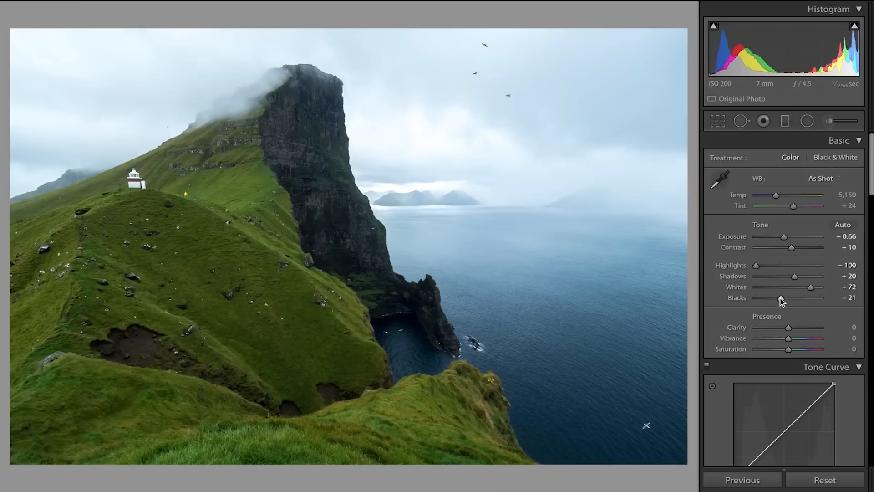
drag(781, 297, 778, 297)
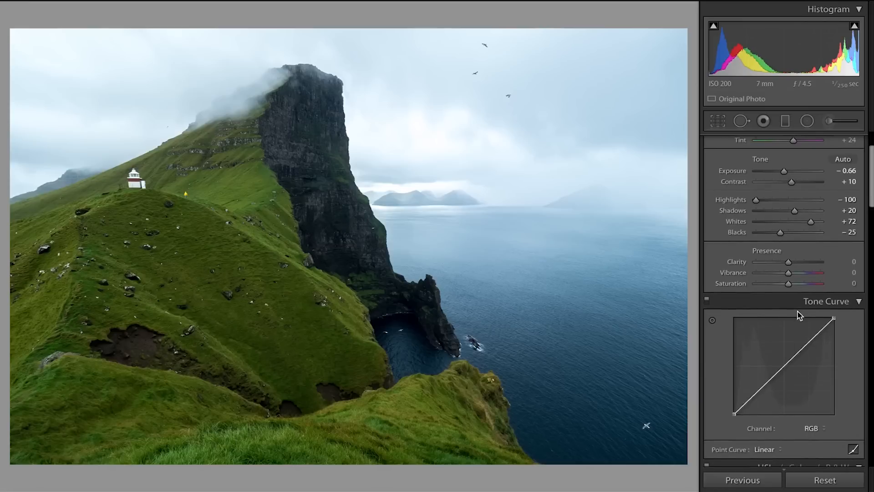
mouse_move(809, 266)
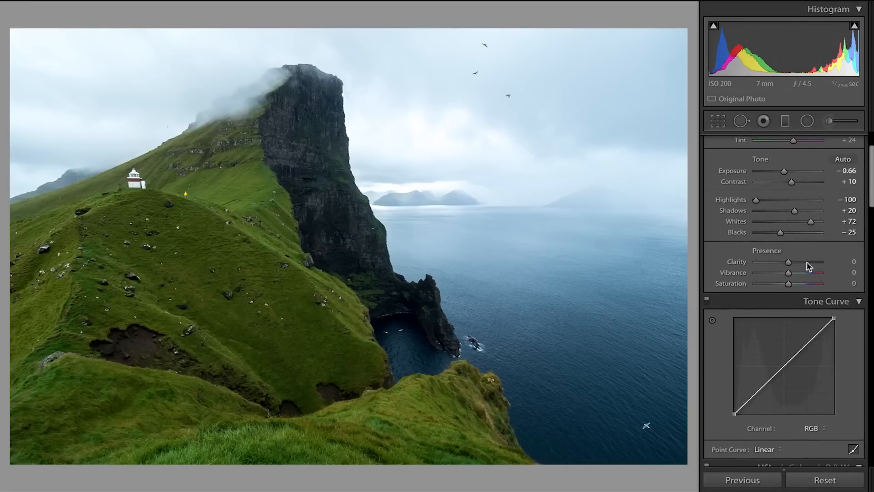
mouse_move(829, 302)
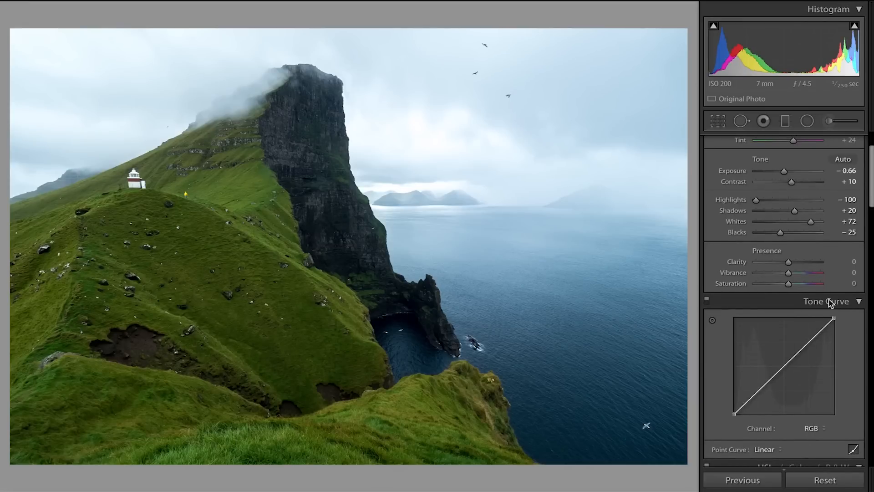
mouse_move(785, 254)
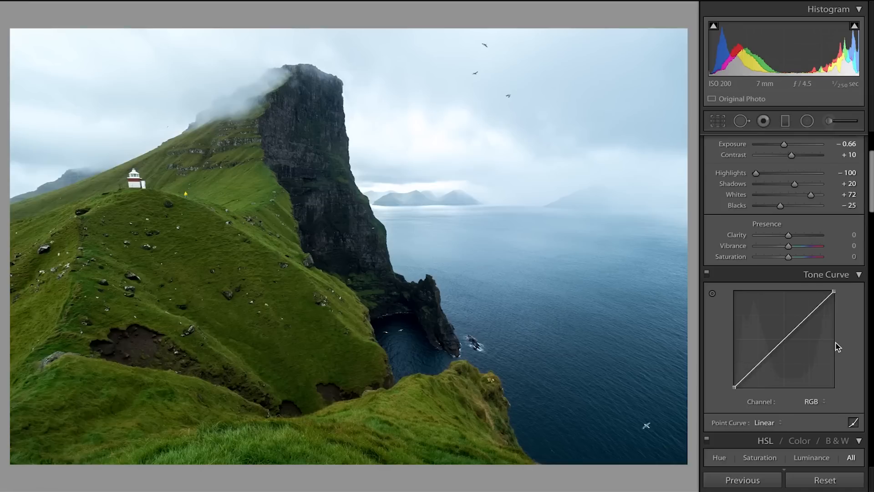
mouse_move(854, 251)
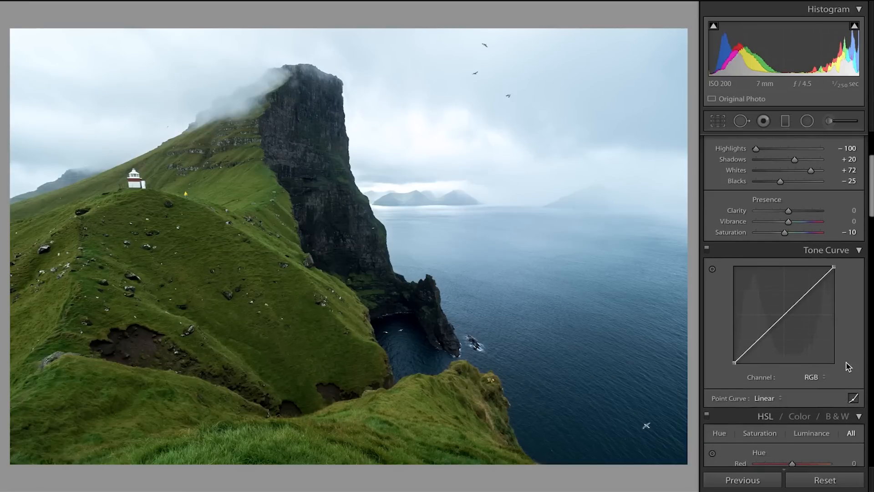
mouse_move(847, 394)
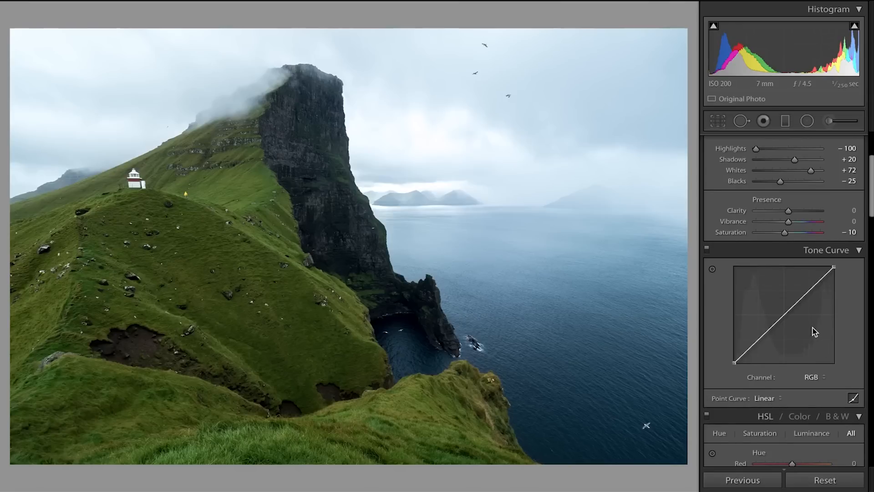
mouse_move(844, 305)
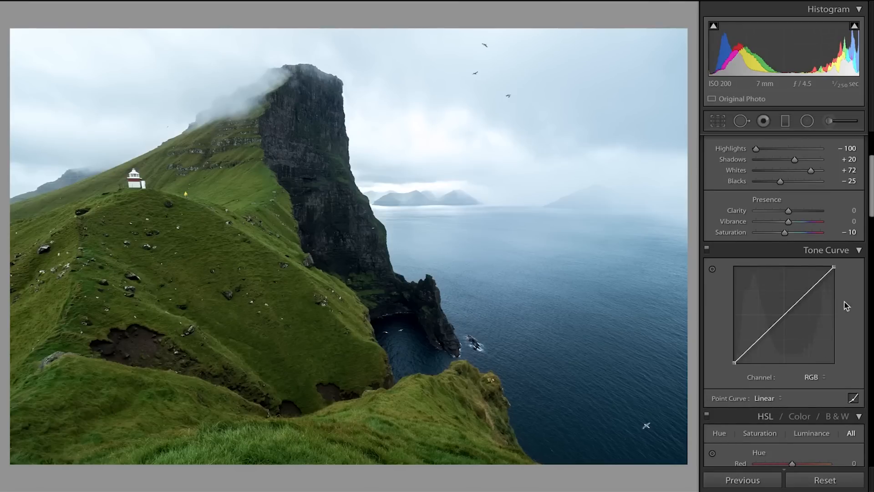
mouse_move(852, 266)
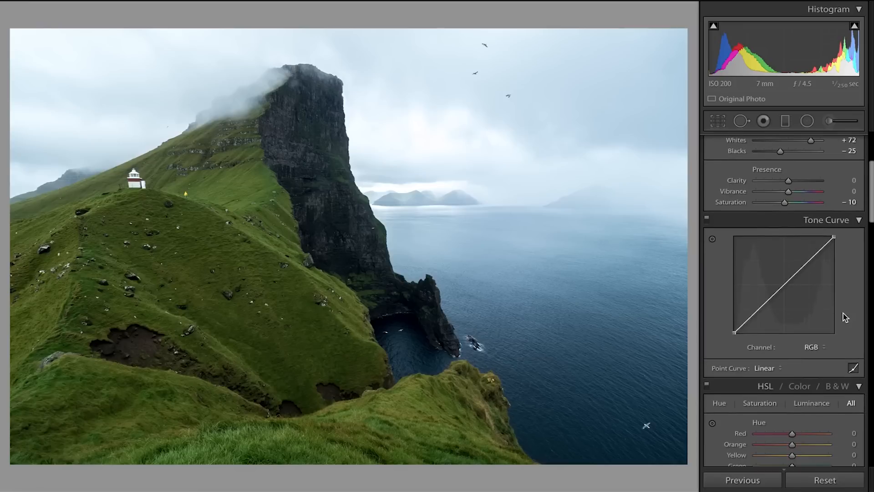
mouse_move(837, 338)
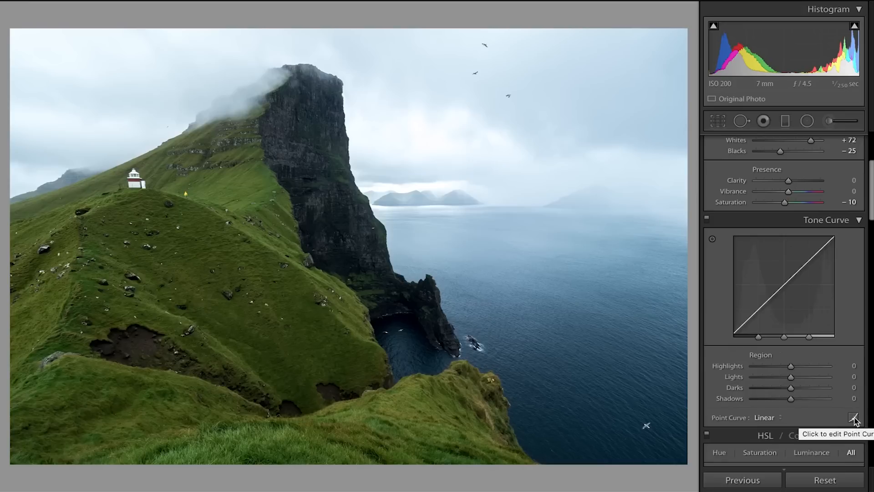
Step: Switch the Tone Curve panel to point curve editing
click(855, 418)
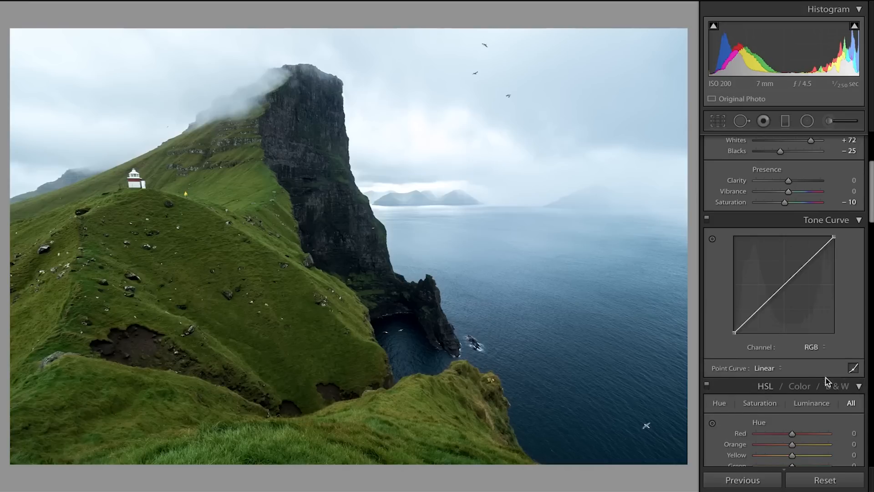
mouse_move(798, 298)
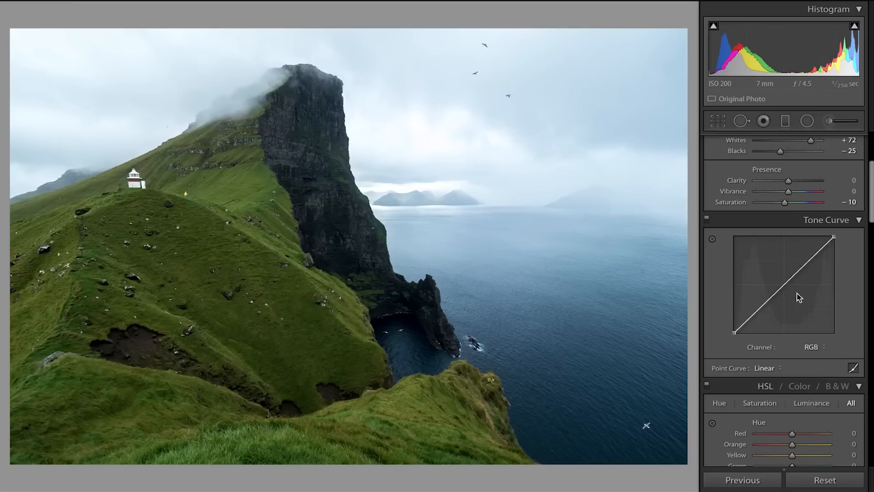
mouse_move(786, 288)
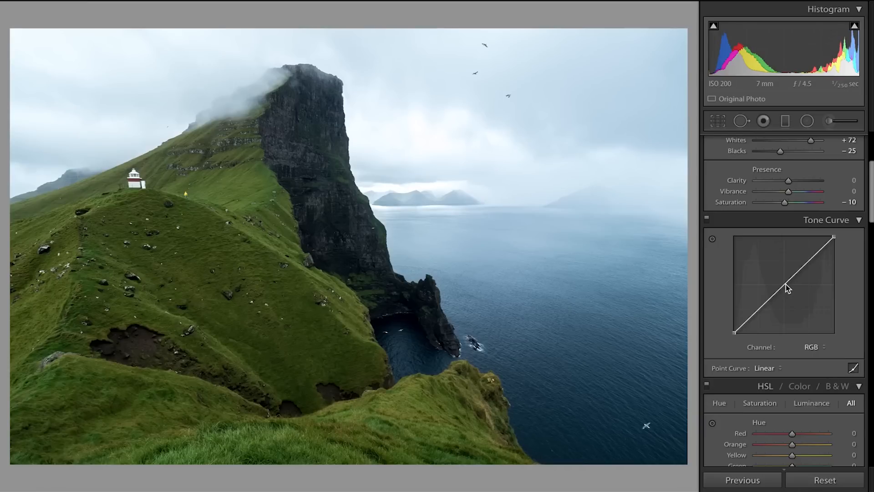
mouse_move(784, 287)
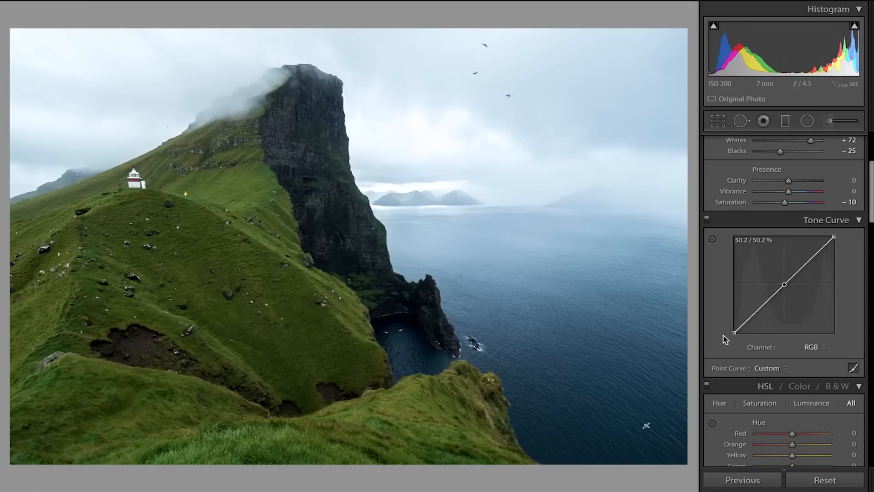
mouse_move(735, 335)
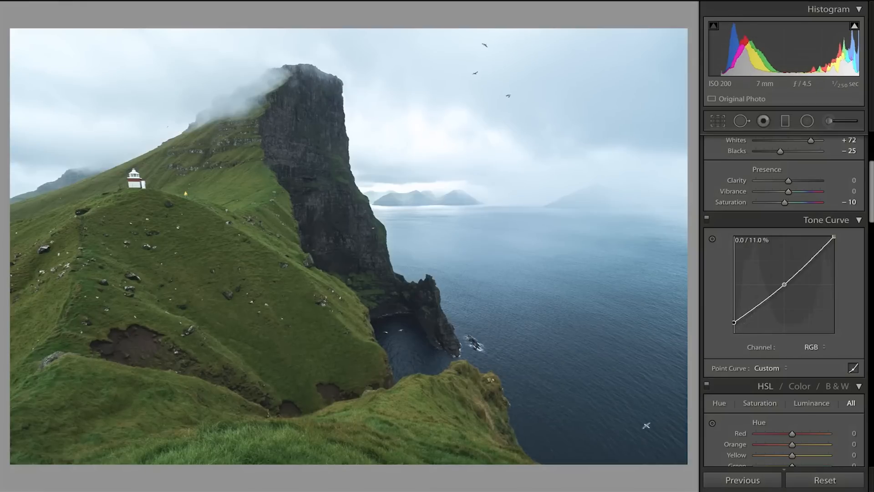
Step: Lift the black point and add two gently raised shadow points on the RGB curve
drag(733, 325, 732, 320)
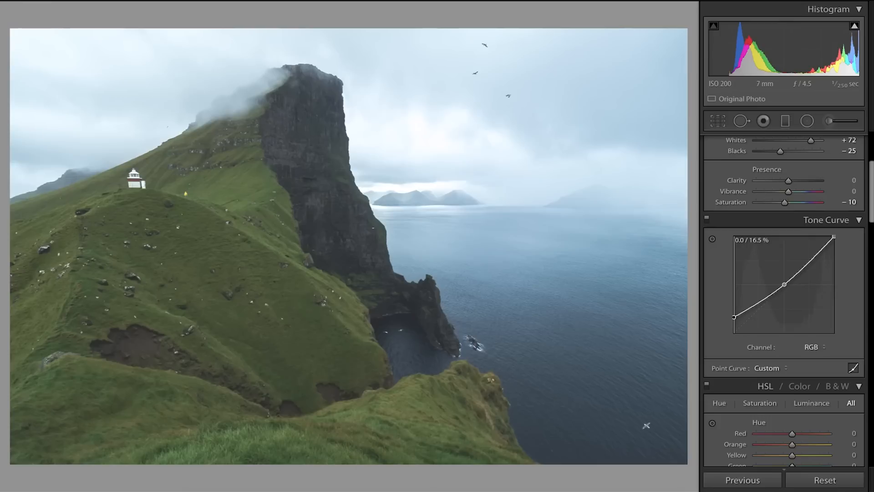
drag(782, 284, 783, 282)
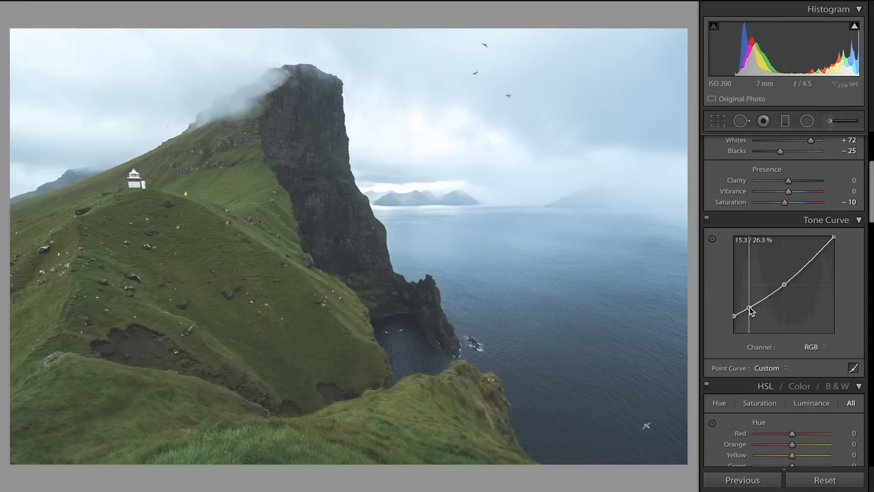
drag(750, 313, 735, 315)
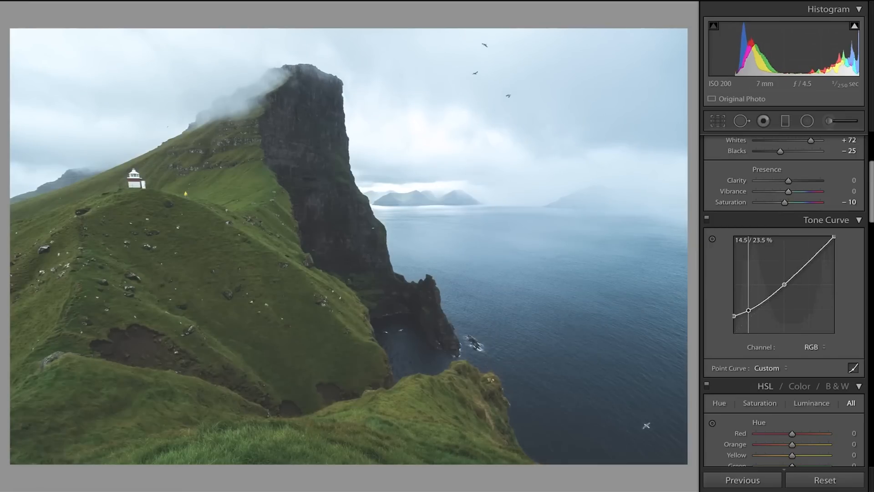
drag(748, 314, 748, 312)
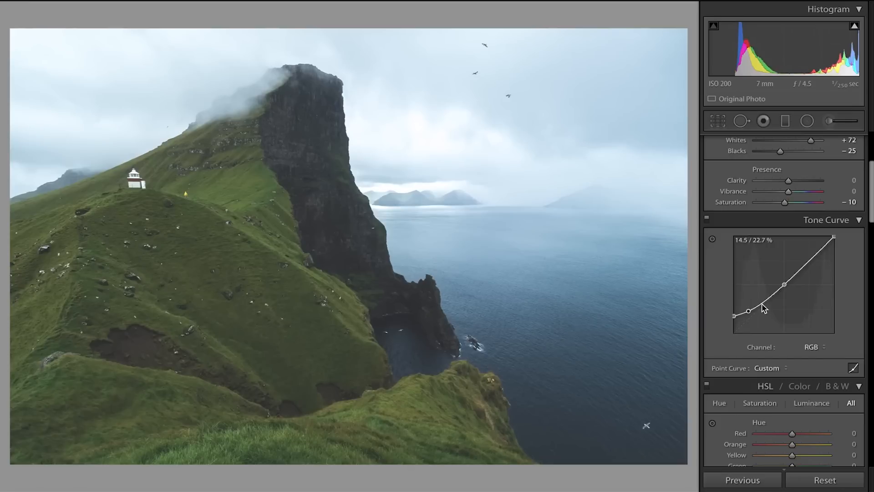
drag(748, 310, 762, 303)
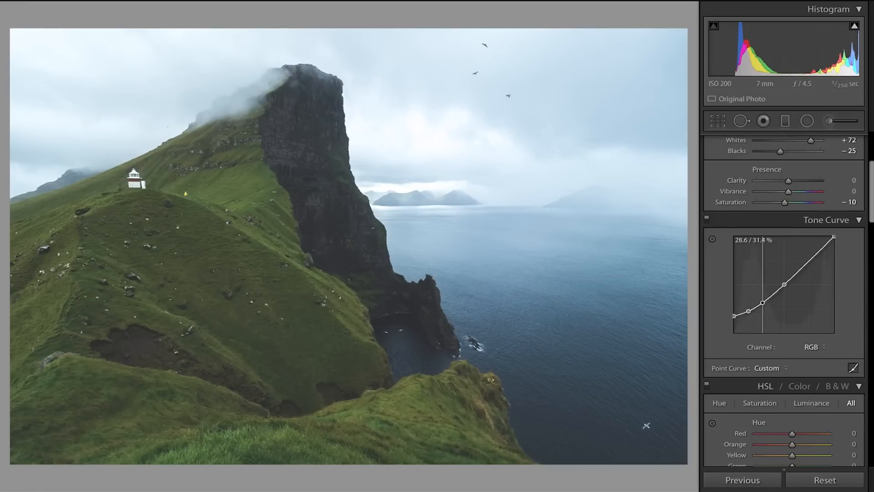
drag(783, 283, 783, 285)
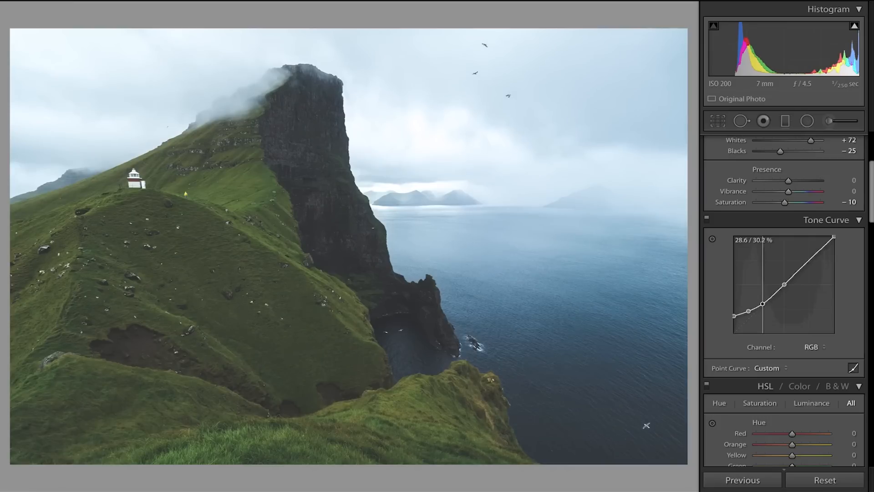
Step: Add a highlight point and lower the white point to soften highlights
drag(833, 238, 819, 251)
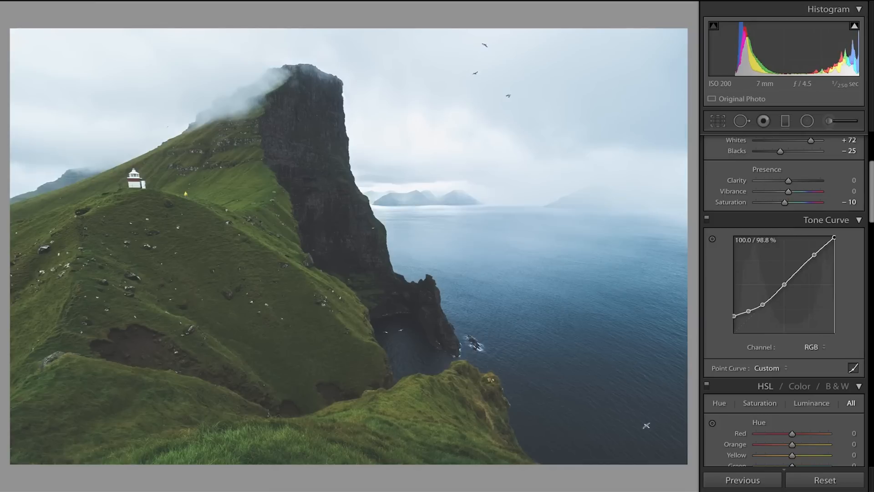
drag(832, 238, 832, 241)
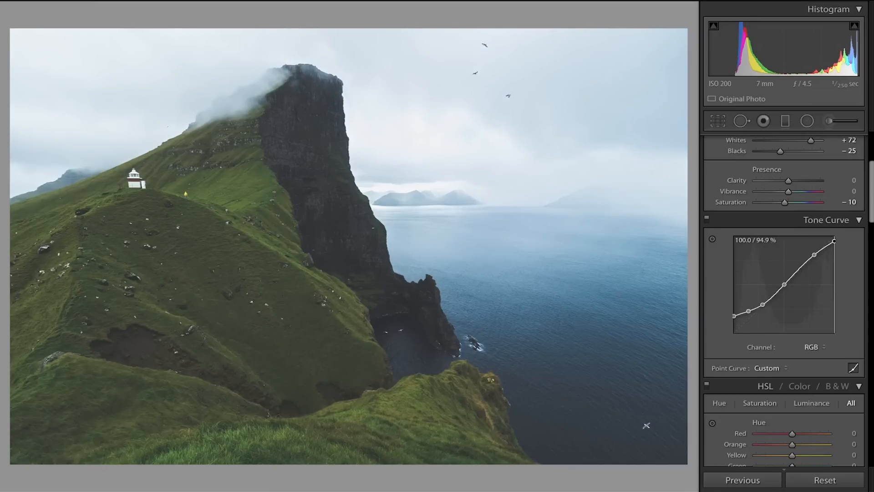
drag(834, 240, 834, 243)
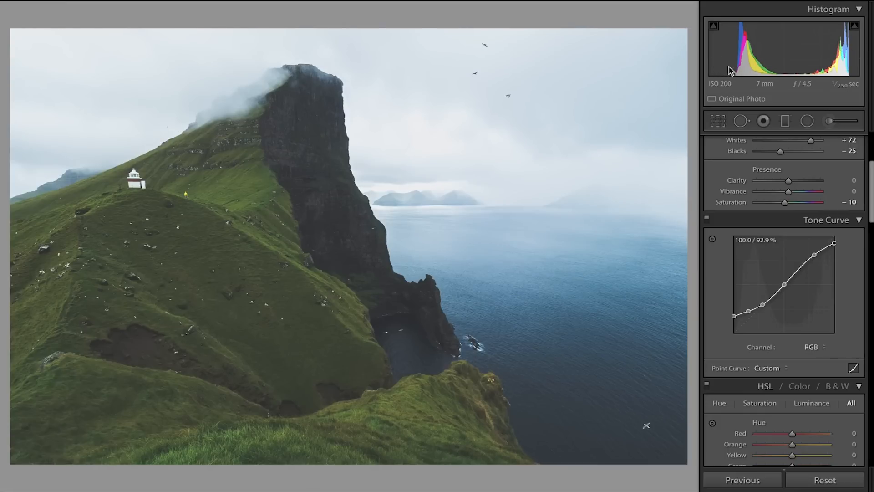
mouse_move(854, 70)
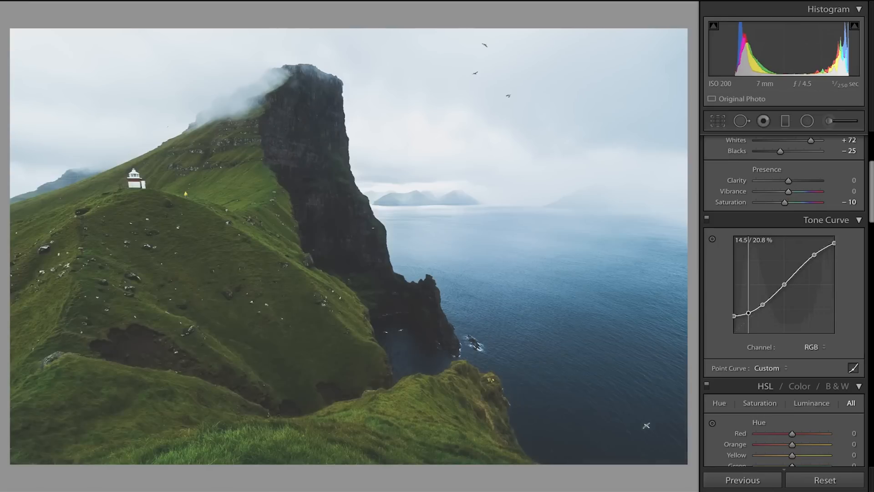
Step: Nudge the lowest shadow point up and adjust the second shadow point
drag(748, 314, 748, 311)
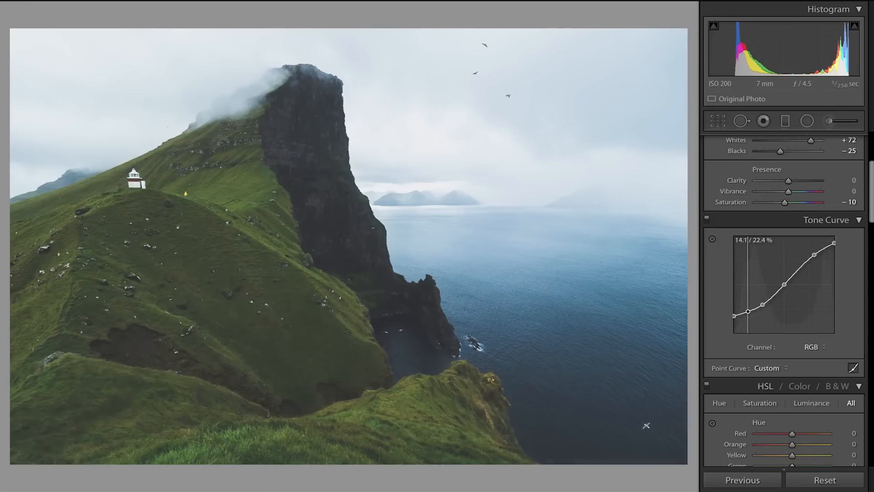
drag(759, 304, 759, 290)
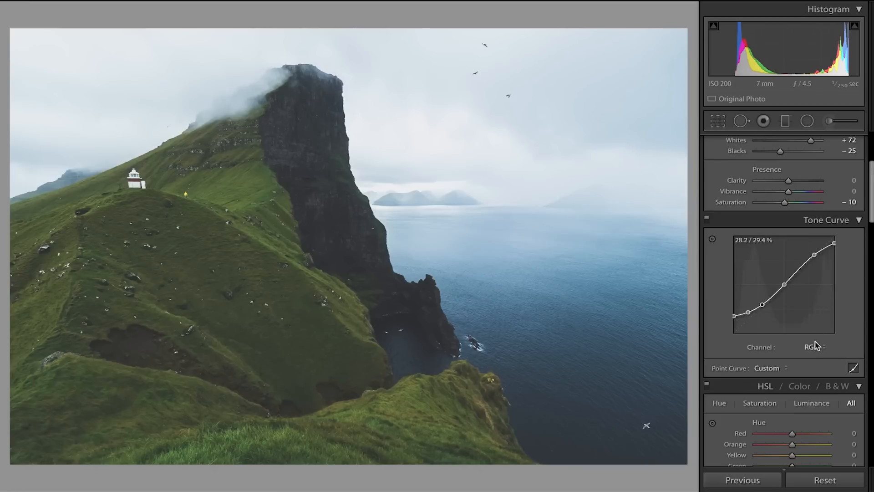
mouse_move(839, 358)
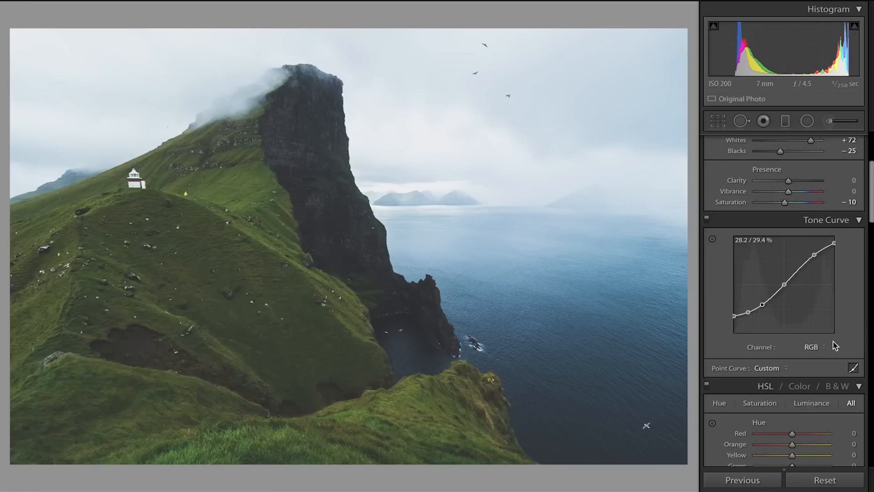
Step: Try the Red channel curve, then reshape the Blue channel curve for a cooler tint
click(809, 347)
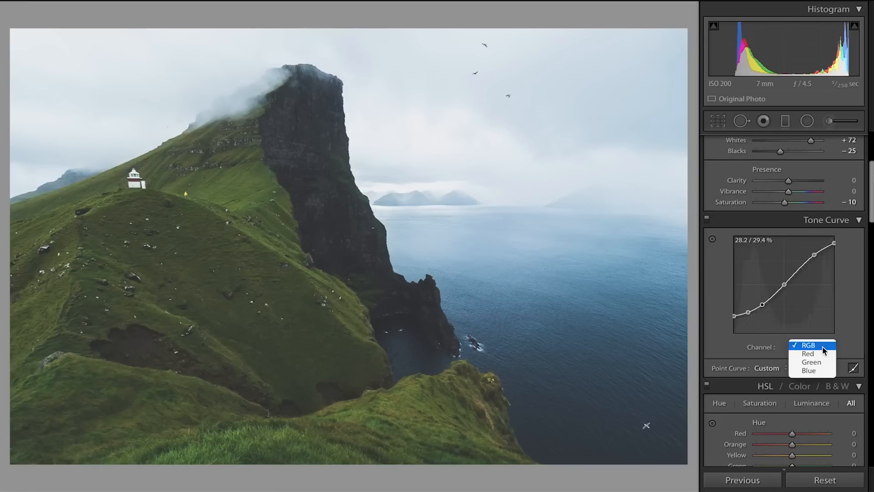
mouse_move(813, 354)
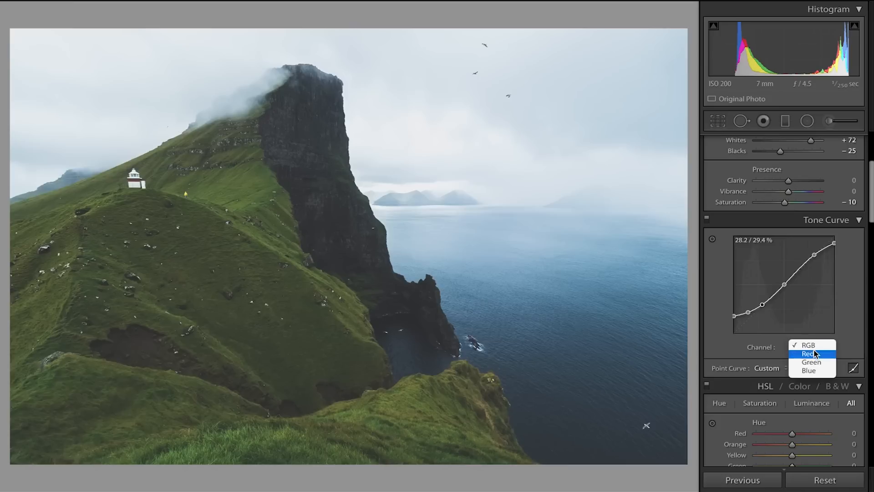
click(807, 353)
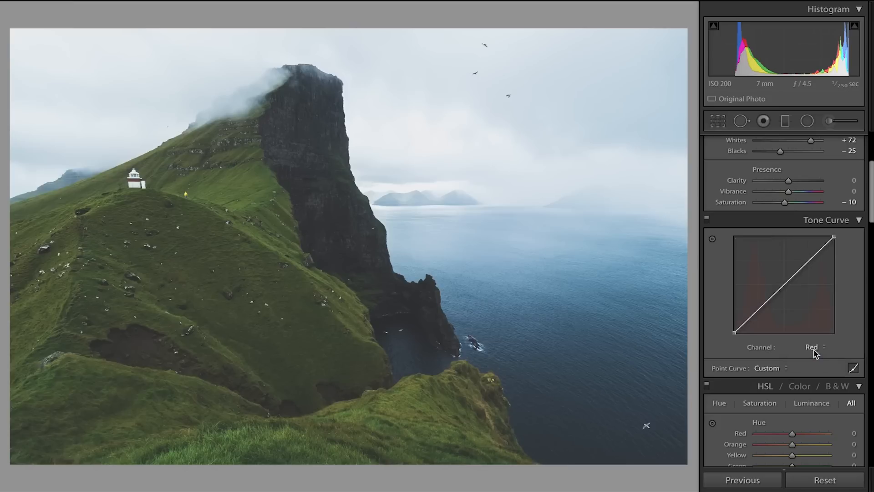
mouse_move(784, 285)
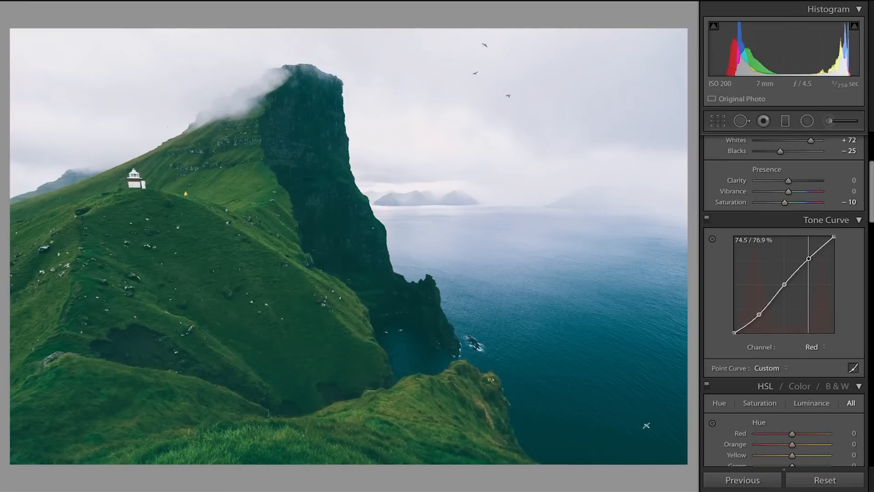
click(811, 347)
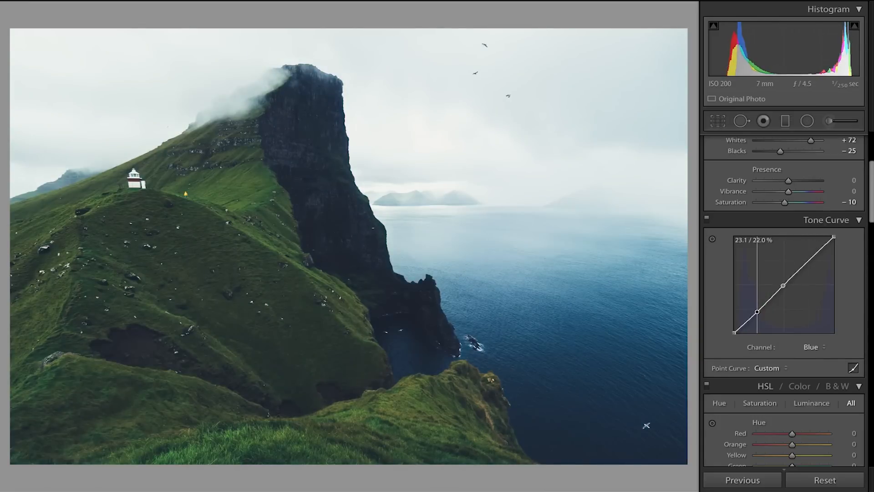
drag(782, 284, 822, 257)
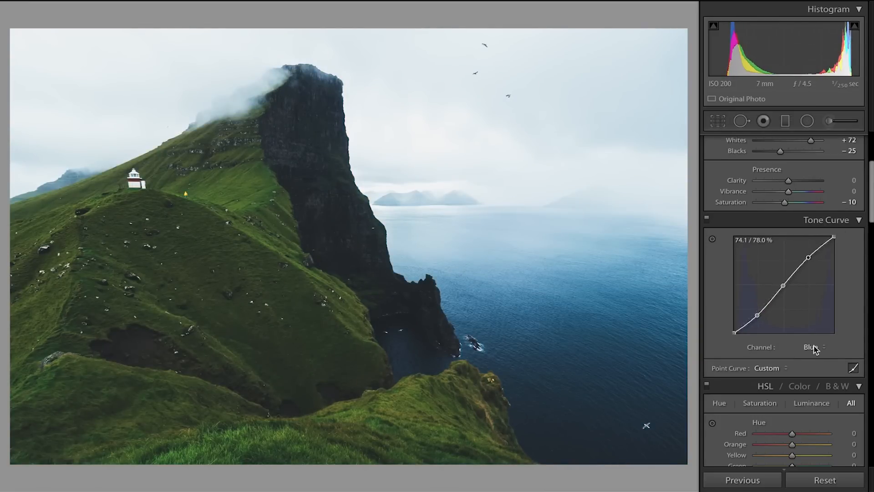
click(814, 346)
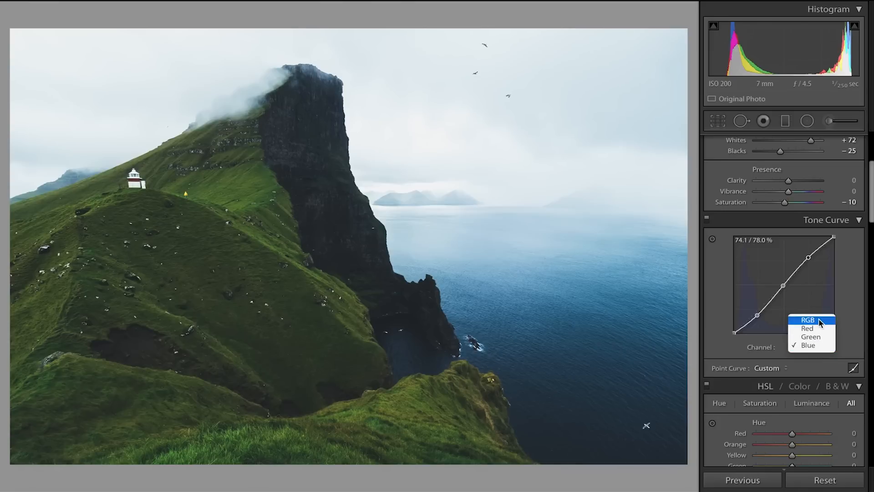
Step: Select the RGB channel to return to the combined tone curve
click(807, 320)
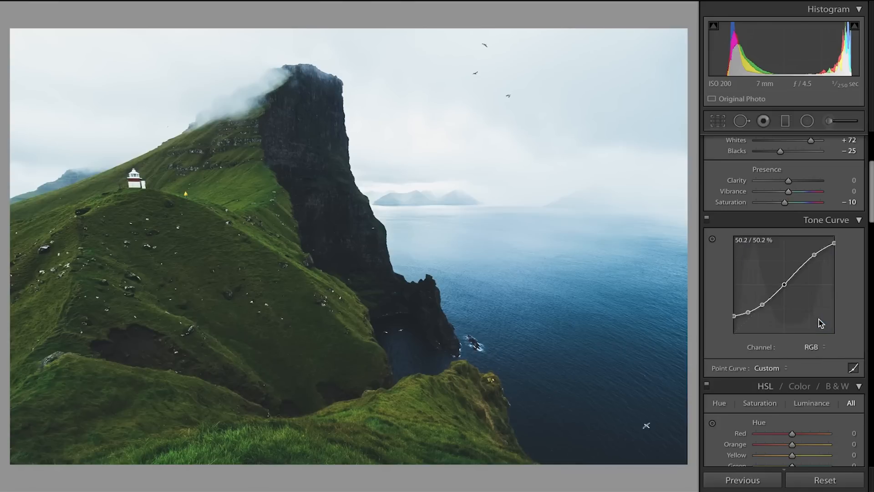
mouse_move(846, 309)
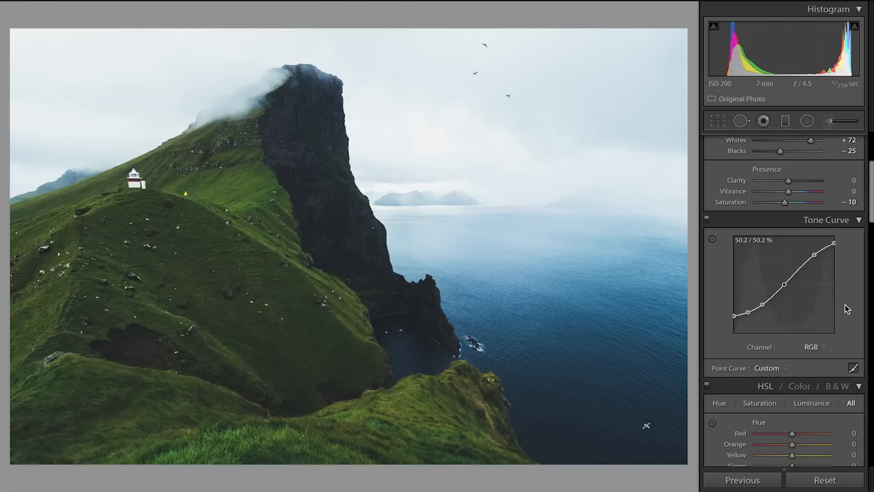
mouse_move(741, 207)
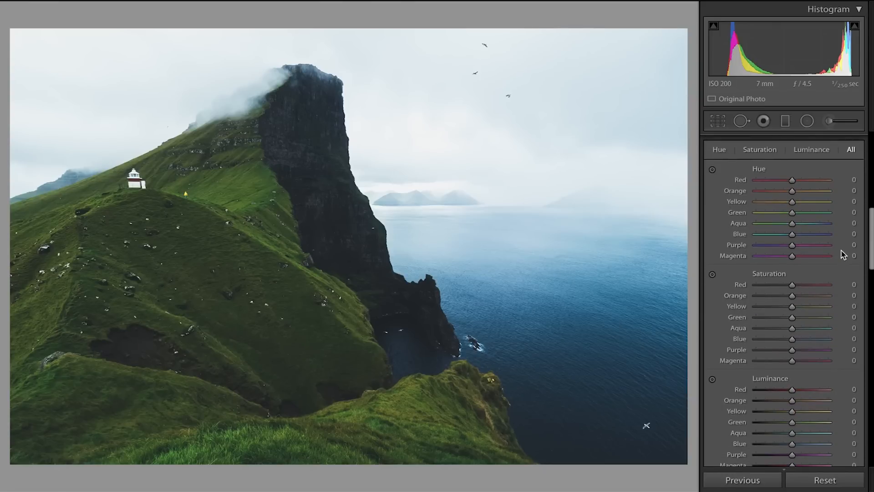
Step: Set HSL saturation: Red +34, Yellow −24, Green −47, Aqua −45, Blue −36, Magenta +42
scroll(down, 3)
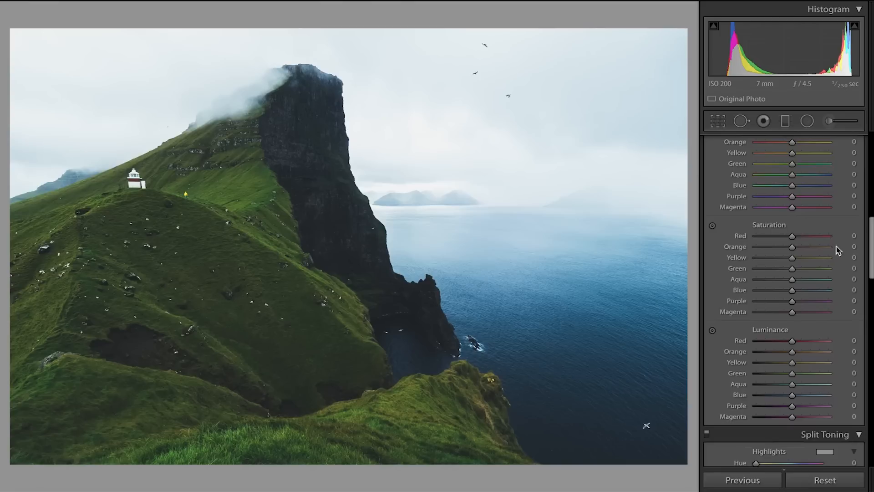
mouse_move(777, 272)
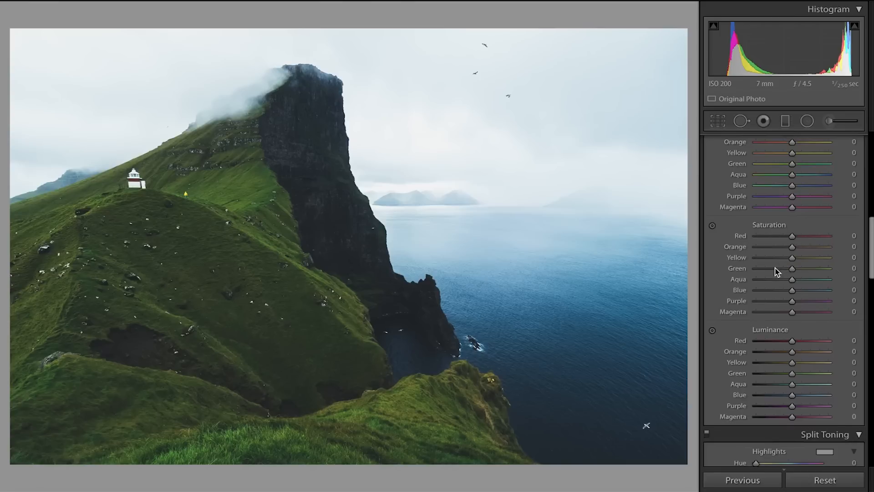
mouse_move(653, 283)
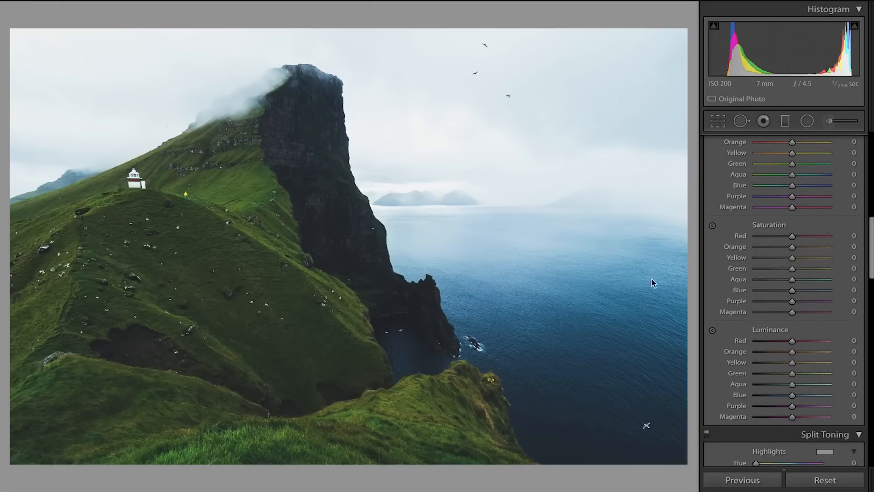
mouse_move(594, 377)
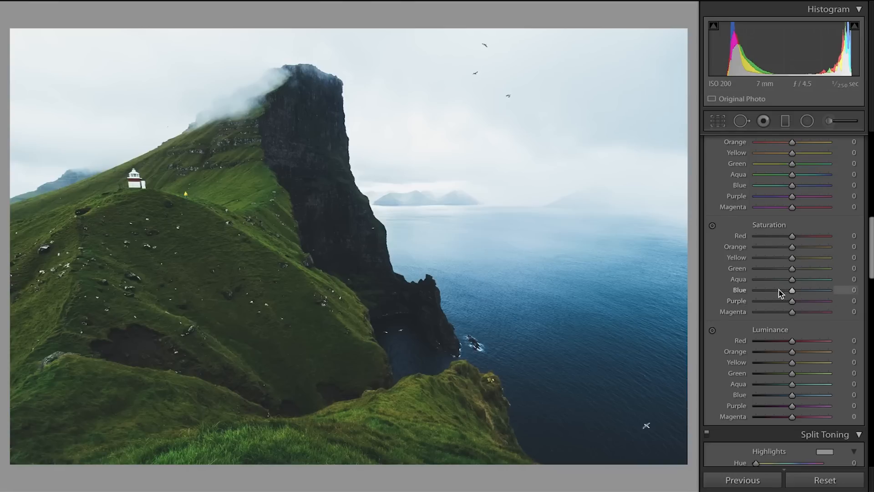
drag(792, 268, 772, 268)
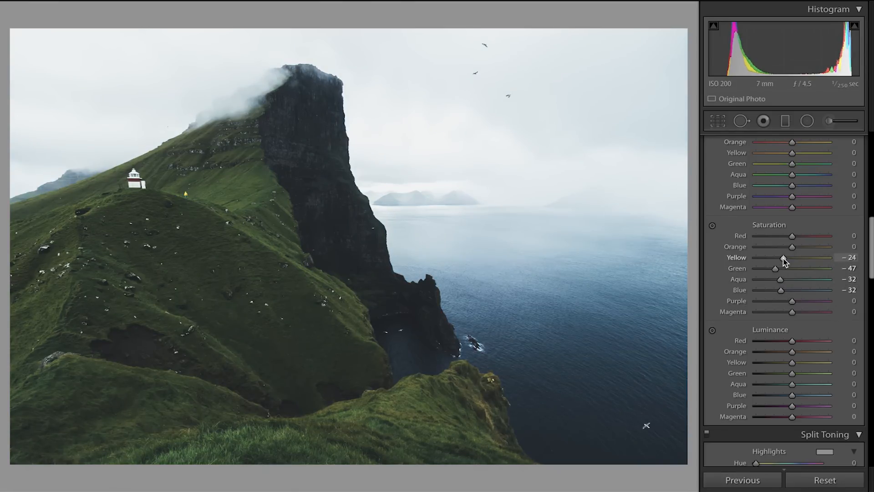
drag(792, 236, 805, 236)
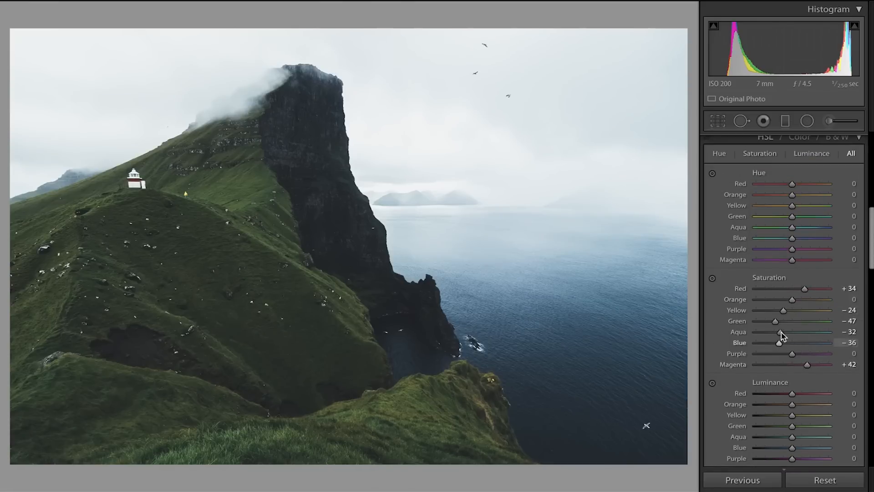
drag(774, 332, 766, 332)
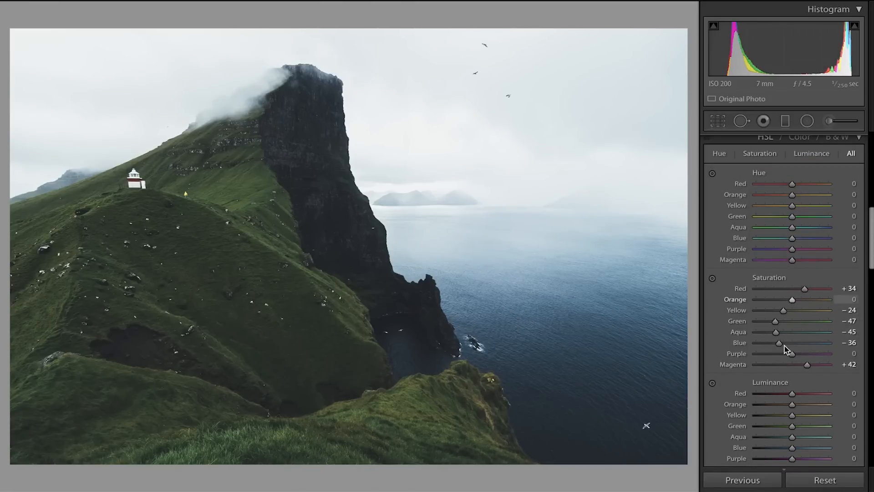
mouse_move(798, 282)
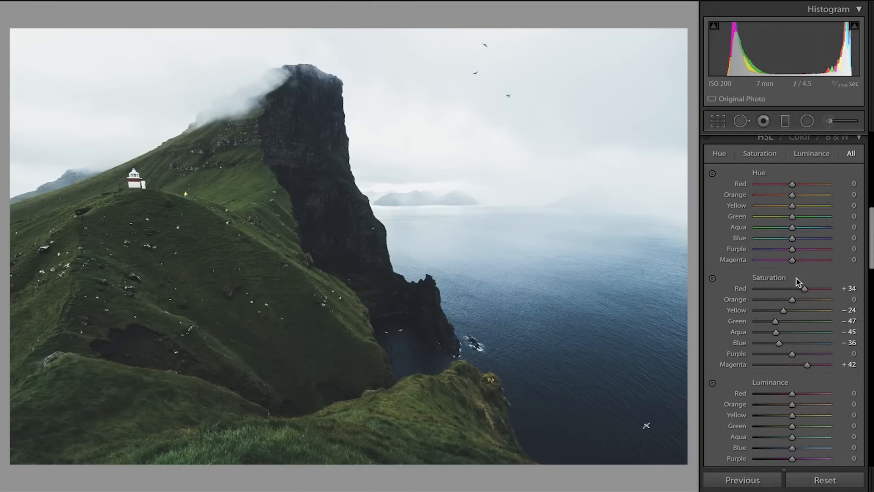
mouse_move(792, 266)
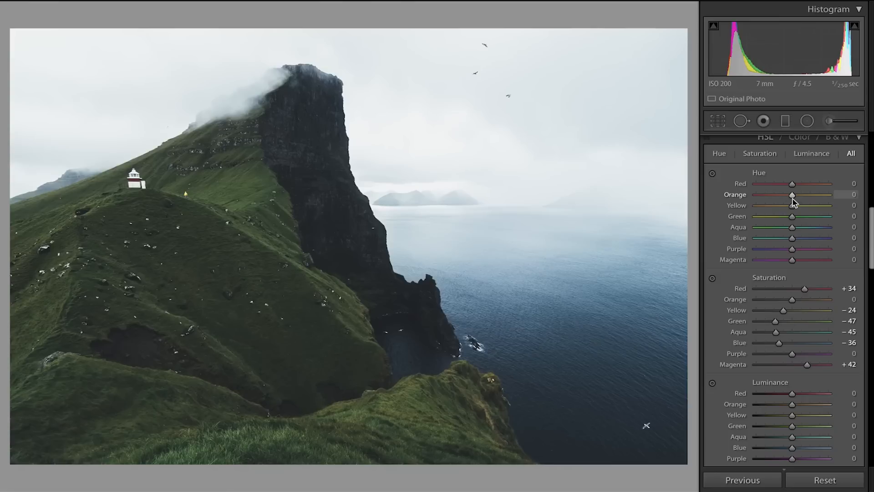
mouse_move(796, 227)
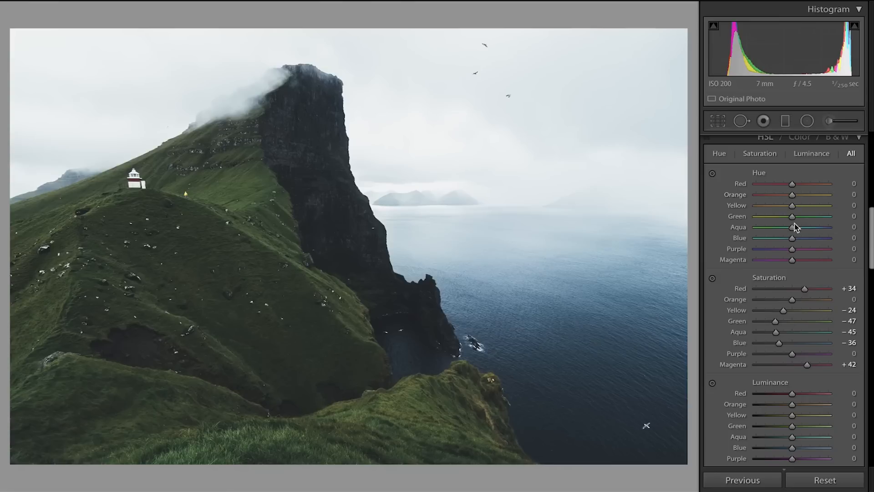
Step: Shift the Green hue to −32 and the Yellow hue to −42
drag(791, 216, 786, 216)
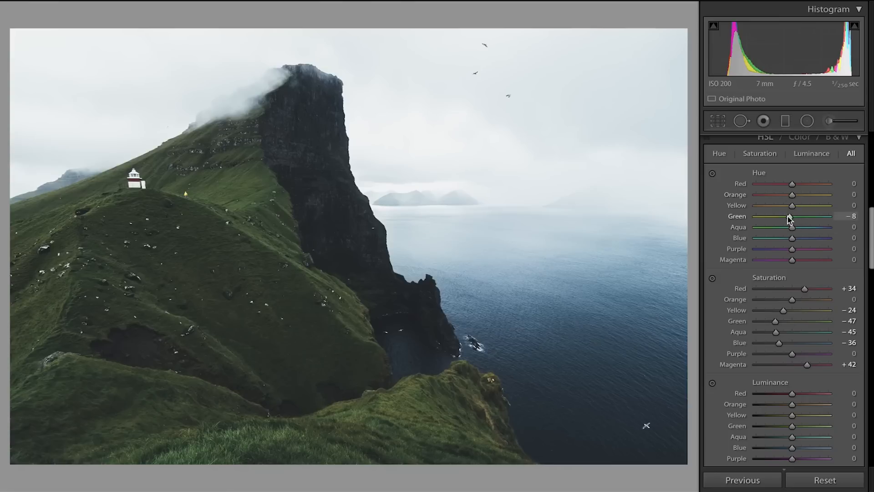
drag(791, 216, 780, 216)
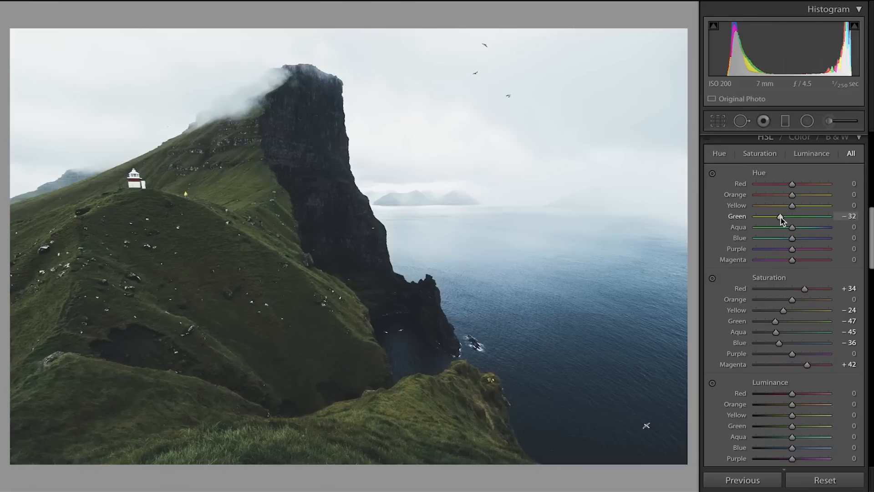
drag(792, 205, 779, 206)
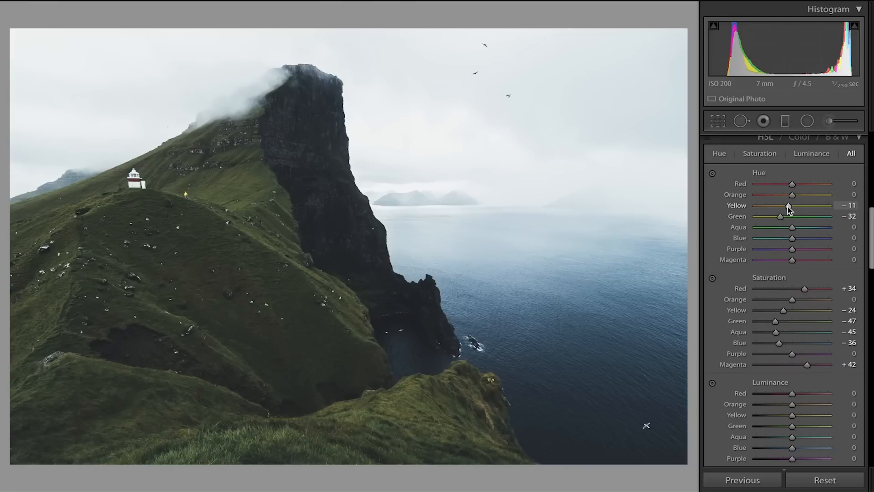
drag(786, 206, 791, 206)
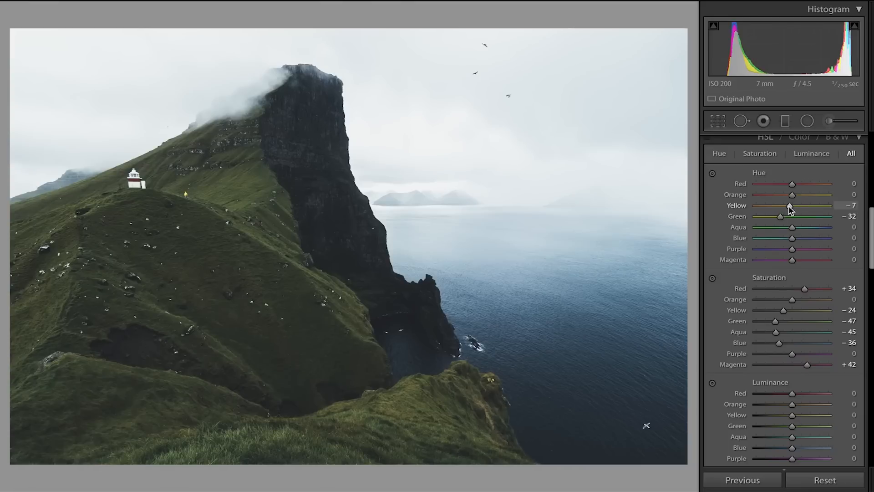
drag(794, 205, 765, 206)
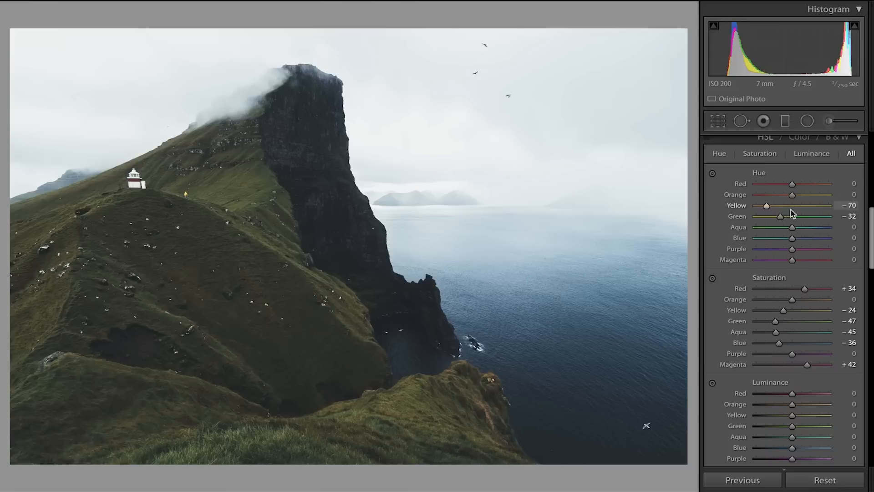
drag(766, 205, 774, 206)
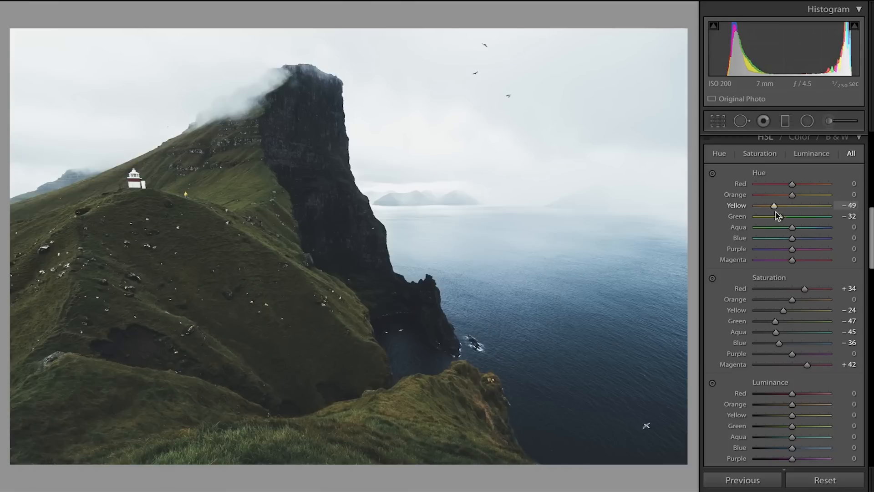
drag(775, 205, 772, 205)
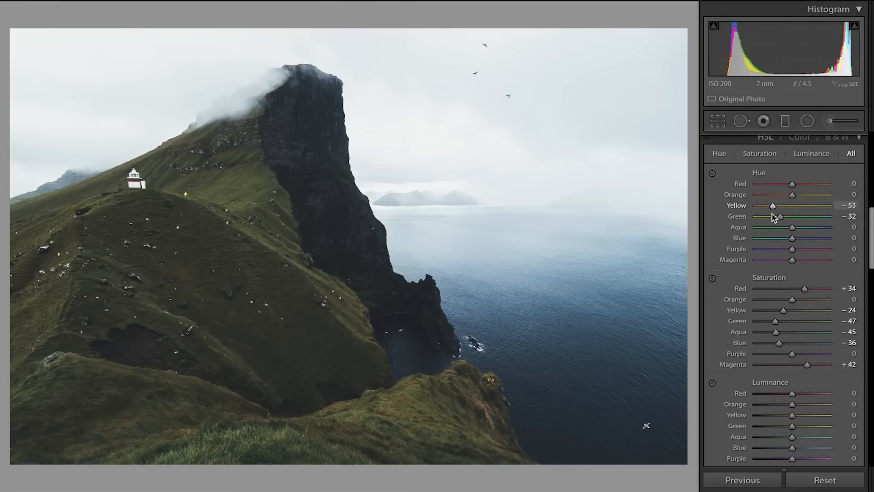
drag(773, 206, 779, 205)
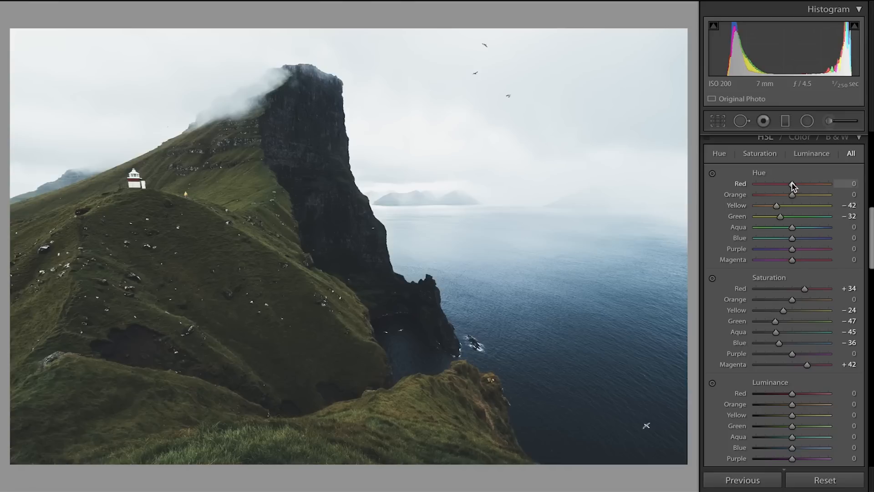
Step: Set the Red hue to −4, Aqua to +17 and Blue to +9
drag(792, 183, 818, 184)
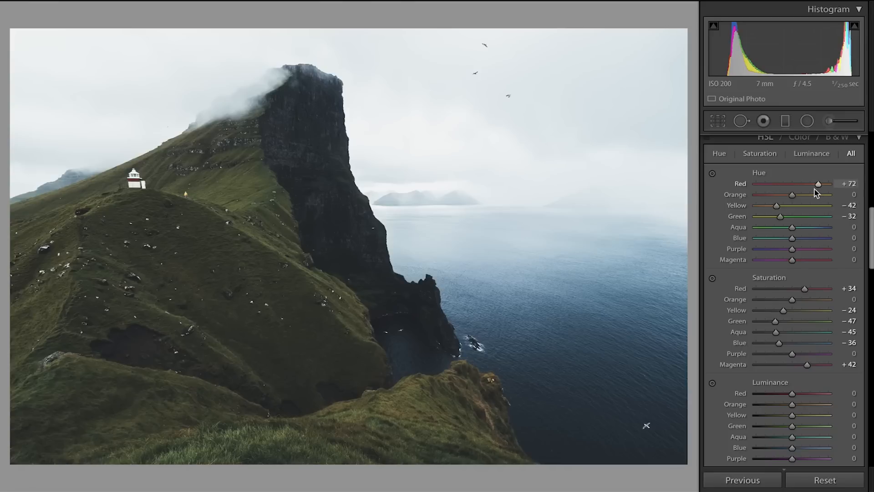
drag(819, 183, 791, 183)
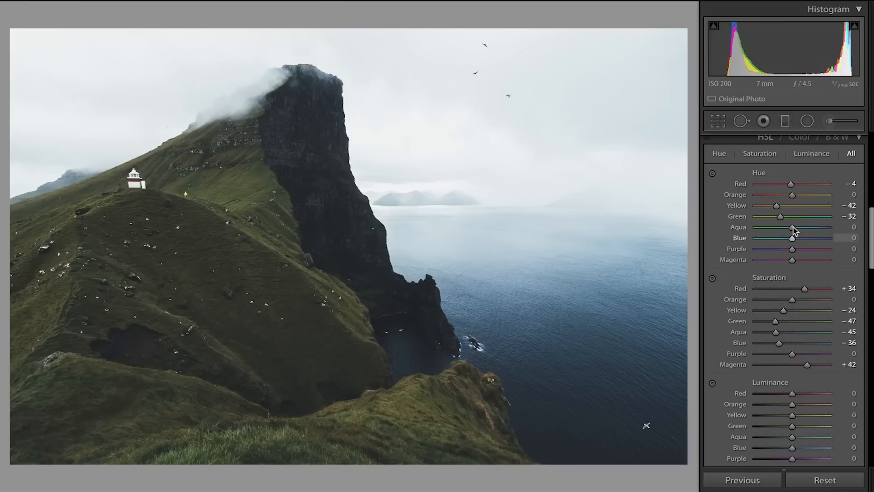
drag(791, 227, 803, 227)
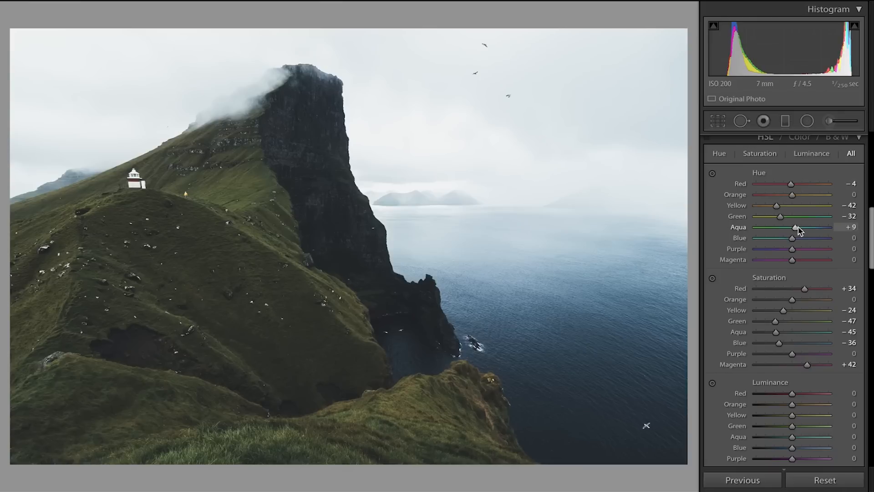
drag(795, 227, 798, 227)
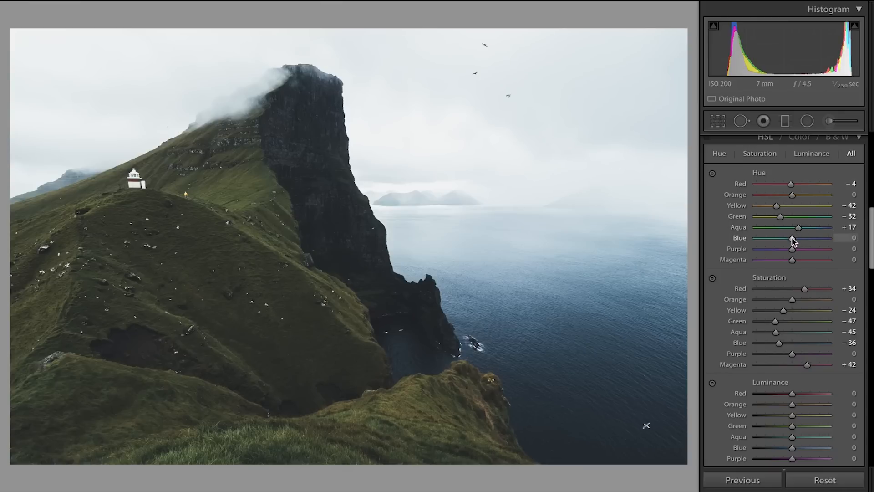
drag(792, 238, 797, 238)
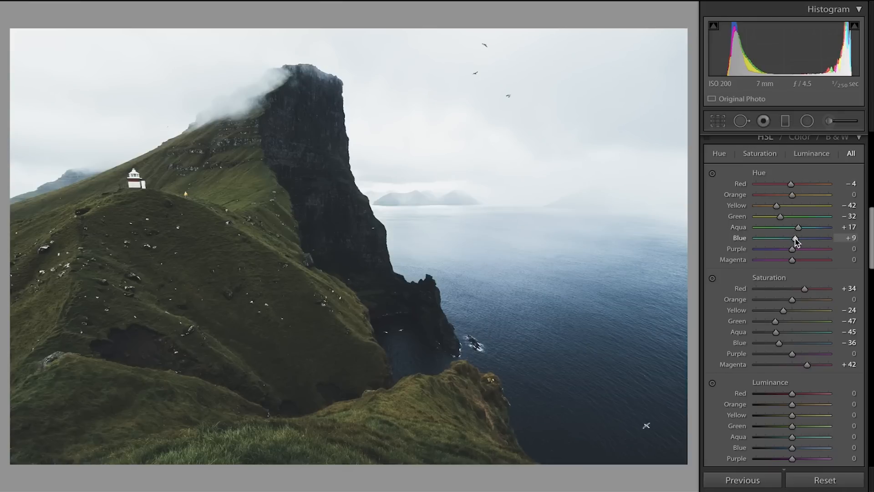
Step: Set HSL luminance: Red +42, Yellow +36, Green +41, Aqua −29, Blue −24, Magenta +41
scroll(down, 3)
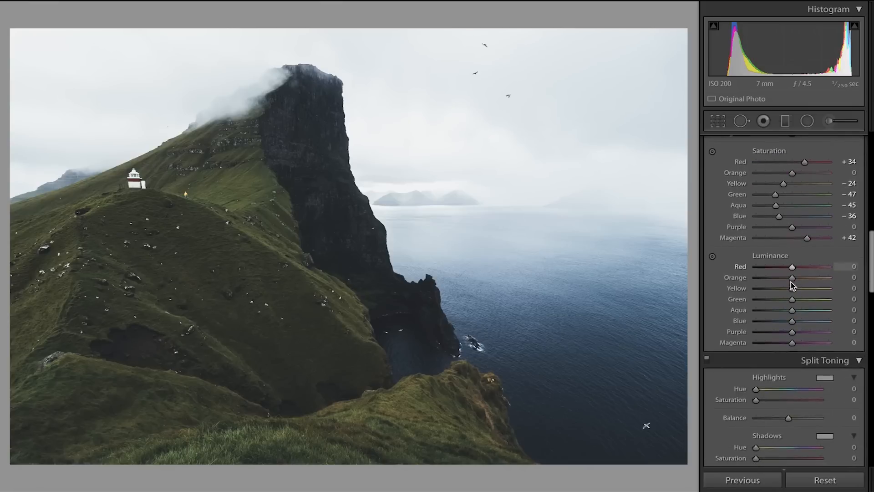
scroll(down, 3)
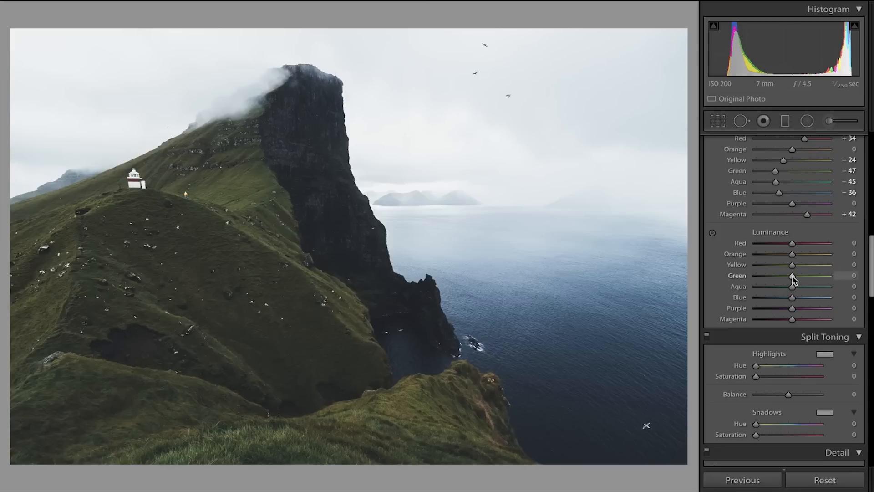
drag(790, 275, 797, 275)
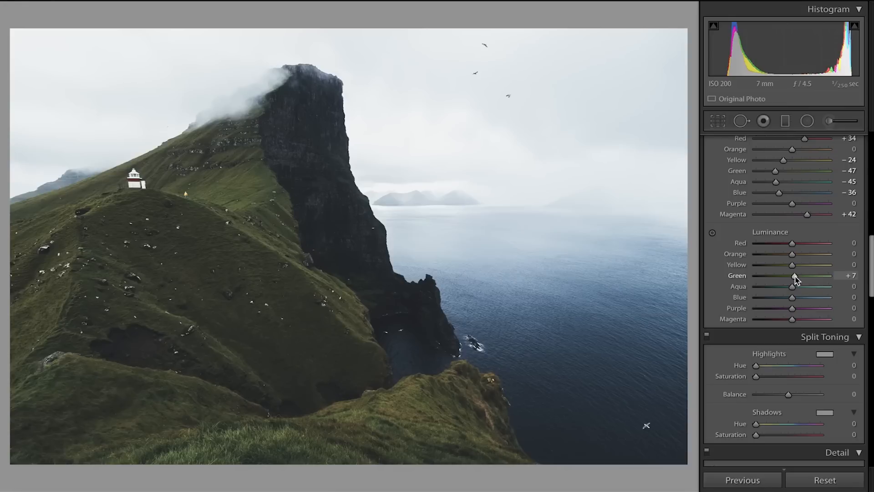
drag(797, 275, 791, 276)
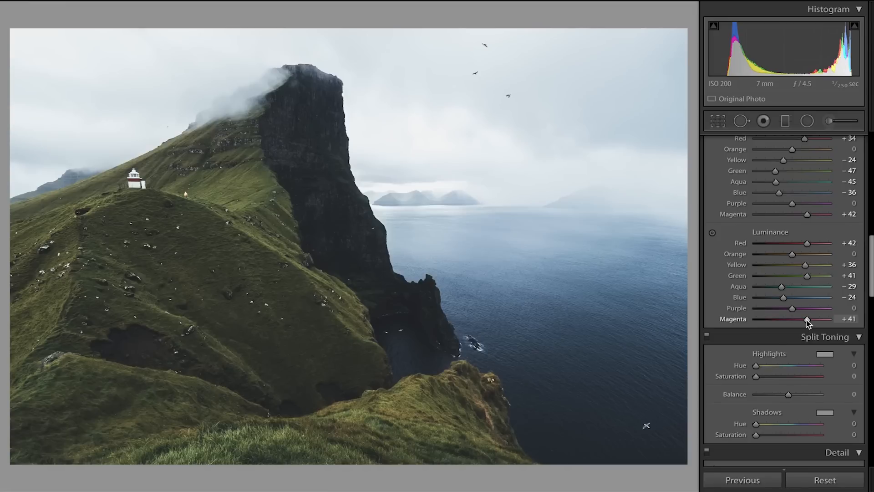
Step: In the Basic panel, set Whites to +70, Blacks to -50 and Shadows to +49
scroll(down, 3)
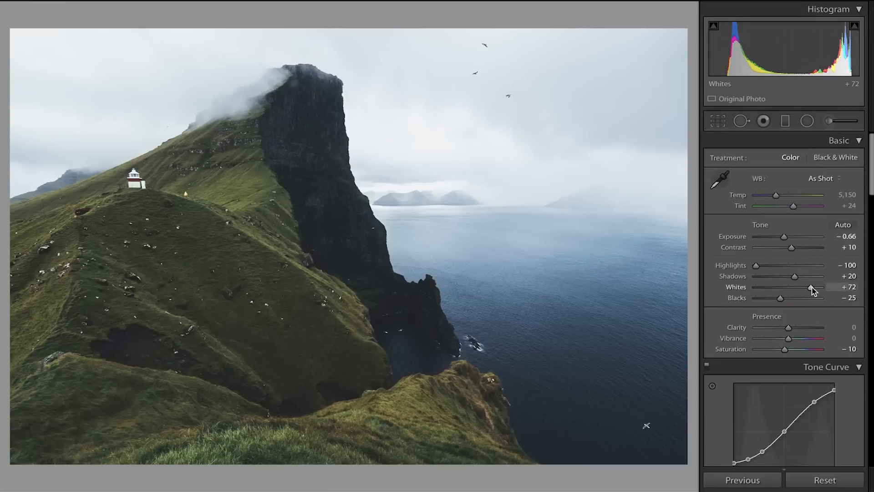
drag(808, 287, 814, 287)
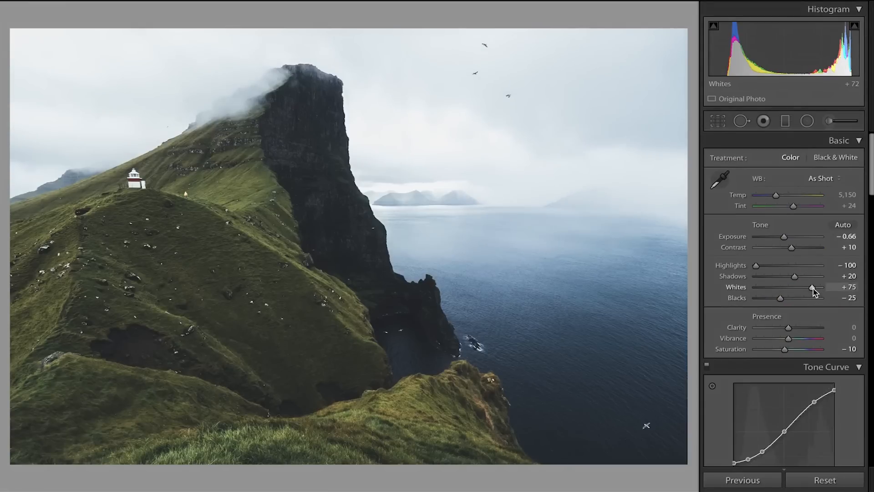
drag(810, 286, 813, 287)
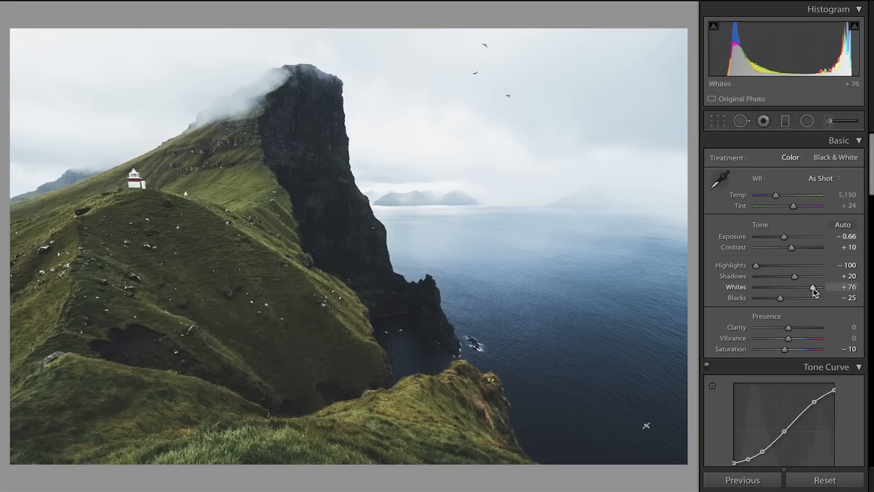
drag(814, 286, 812, 286)
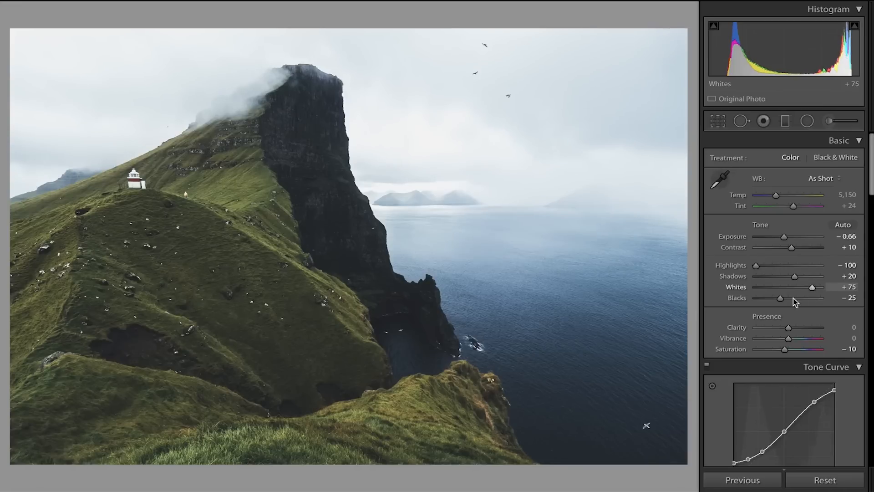
mouse_move(780, 301)
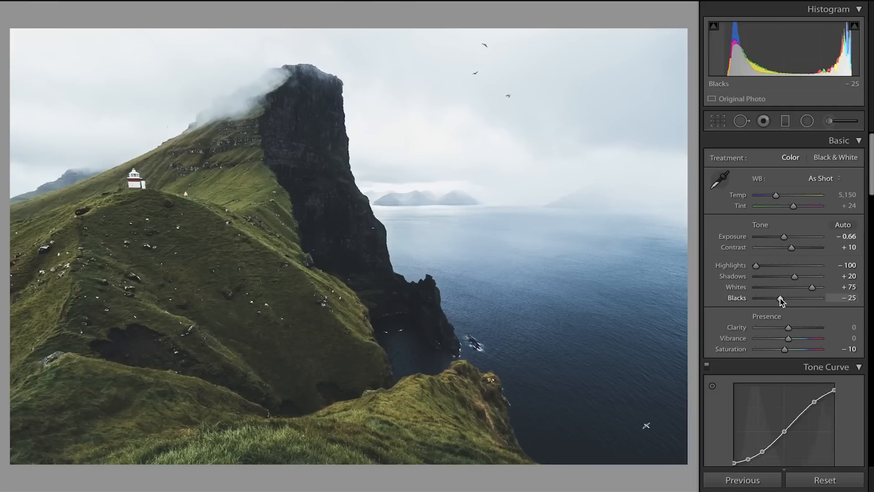
drag(780, 297, 774, 297)
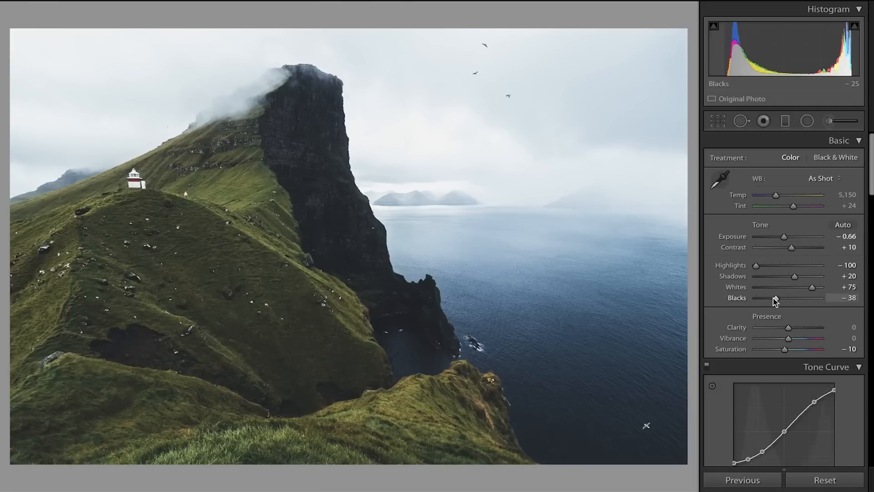
drag(795, 275, 797, 276)
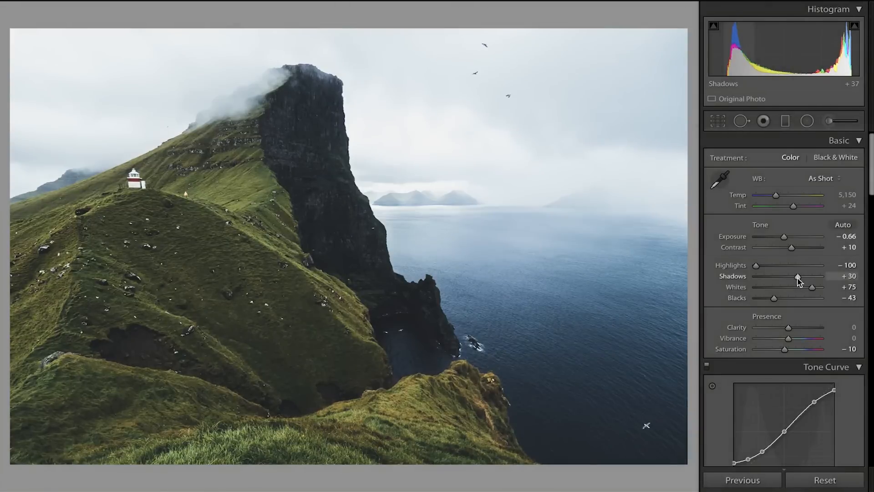
drag(774, 297, 770, 298)
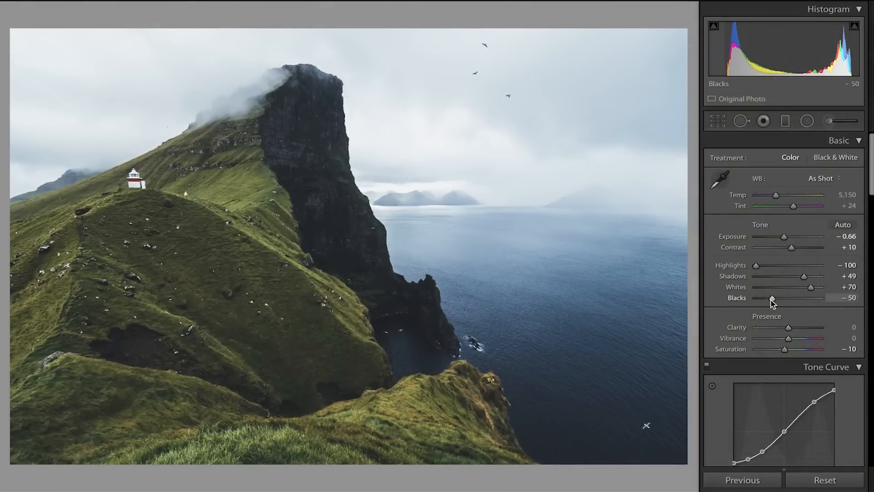
Step: In HSL Luminance, lower Green luminance to +12 and Yellow luminance to +17
scroll(down, 3)
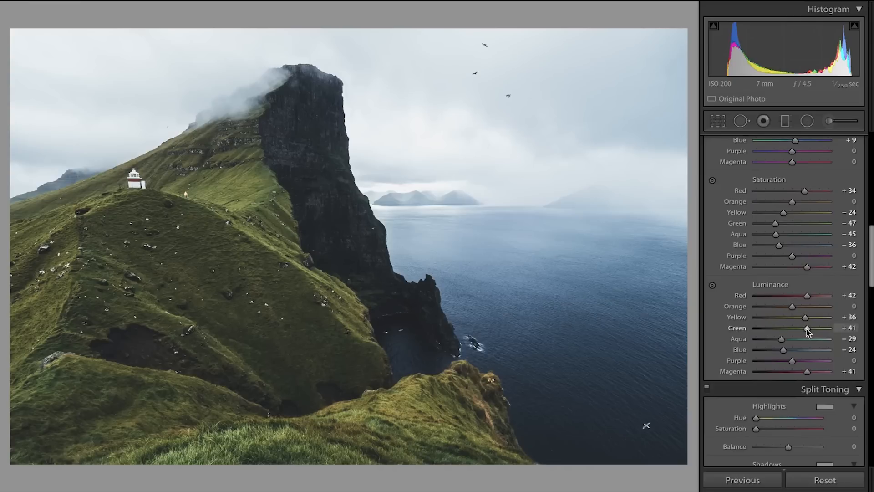
drag(807, 327, 800, 327)
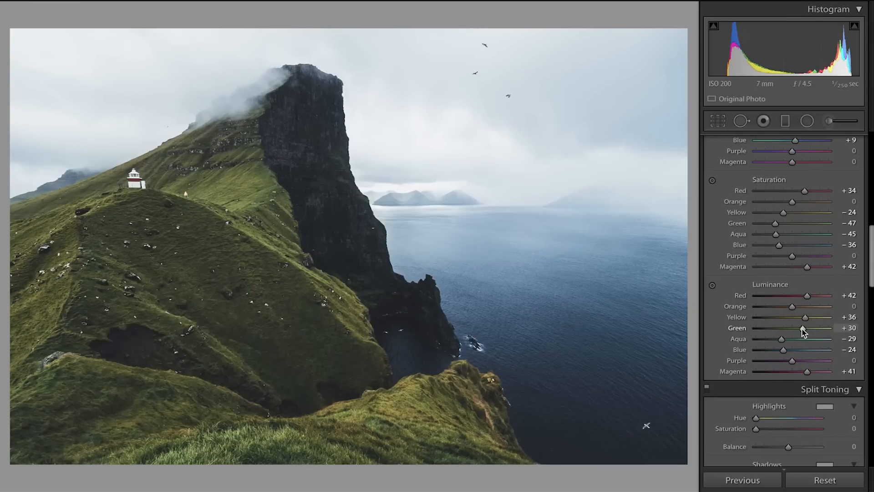
drag(803, 328, 798, 328)
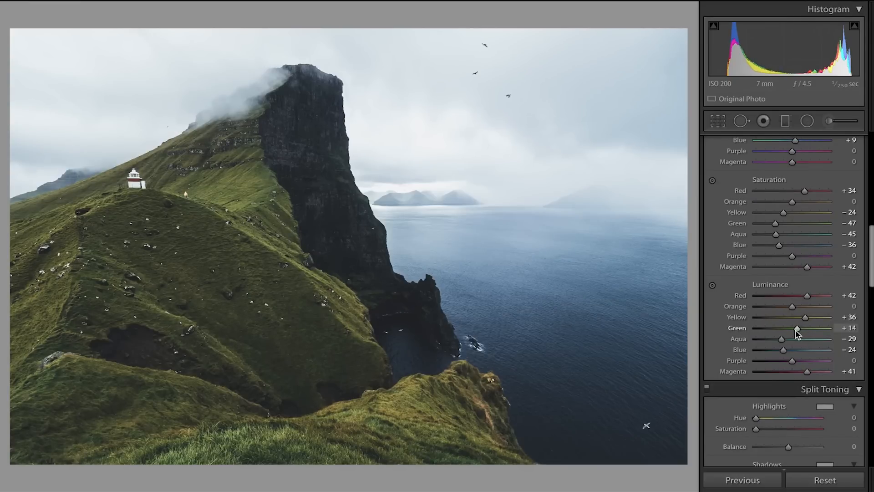
drag(798, 328, 796, 328)
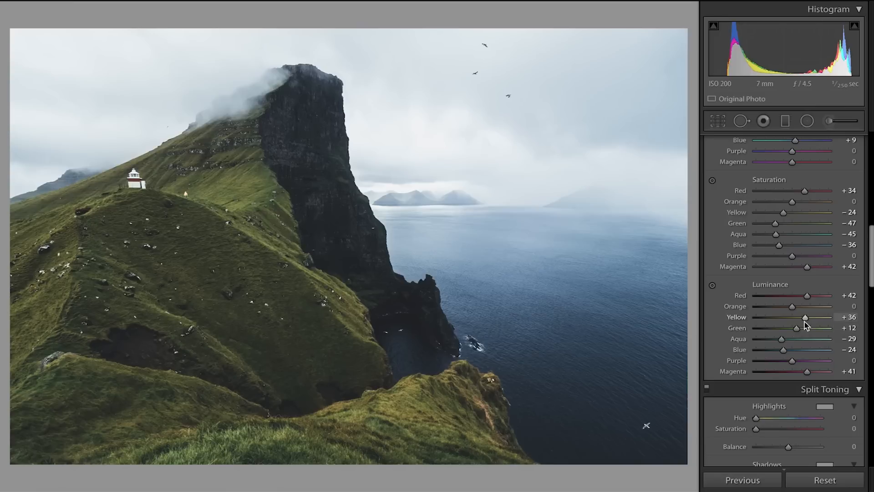
drag(804, 317, 801, 317)
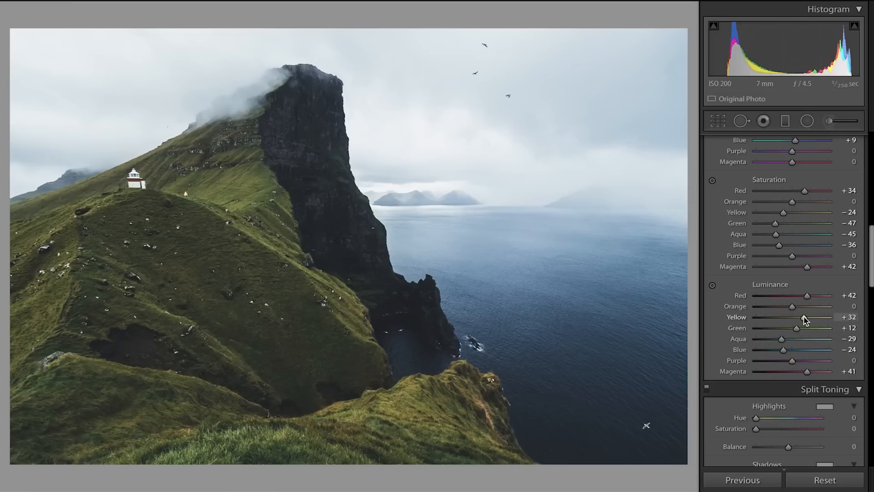
drag(807, 317, 801, 317)
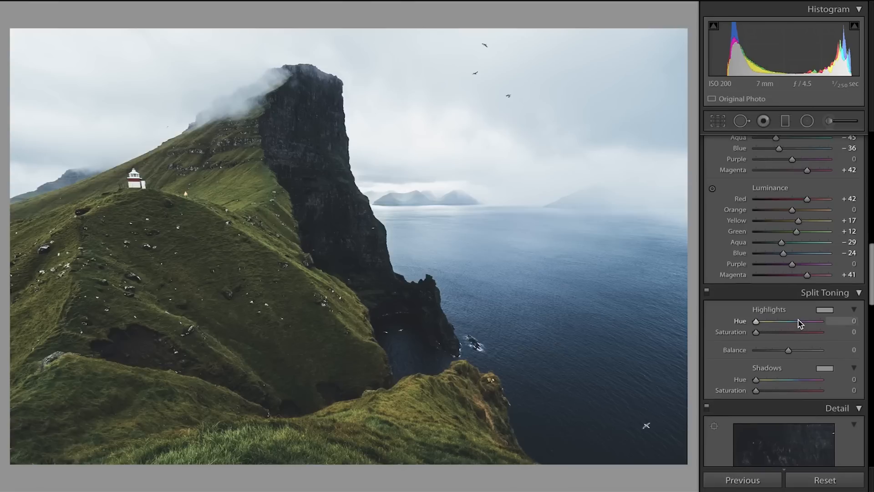
mouse_move(773, 360)
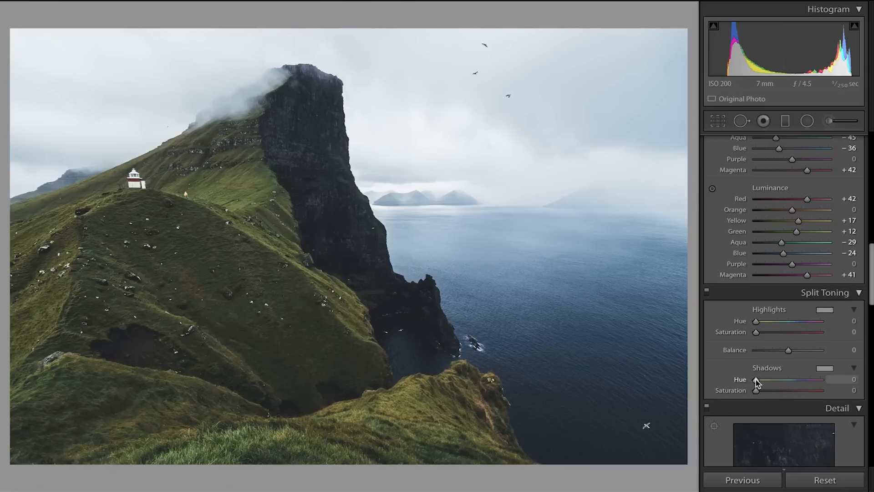
Step: Set the Split Toning shadows to deep blue hue 238 with saturation 9
drag(756, 379, 779, 379)
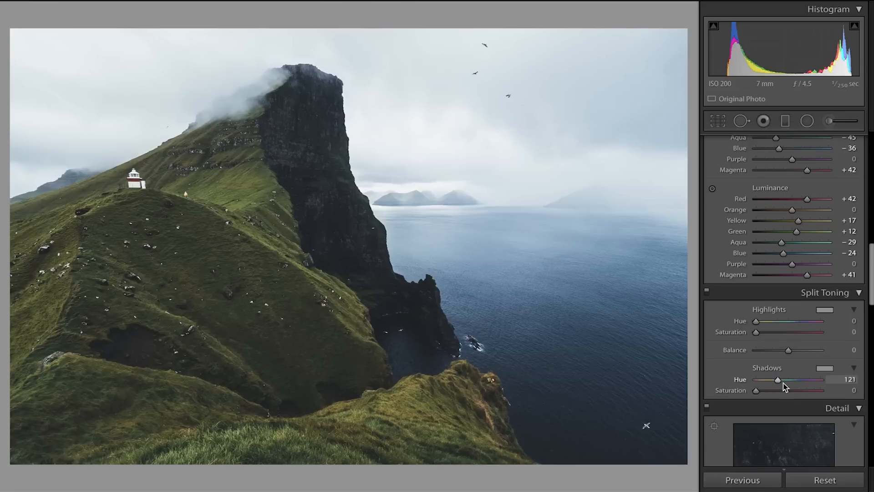
drag(778, 380, 798, 380)
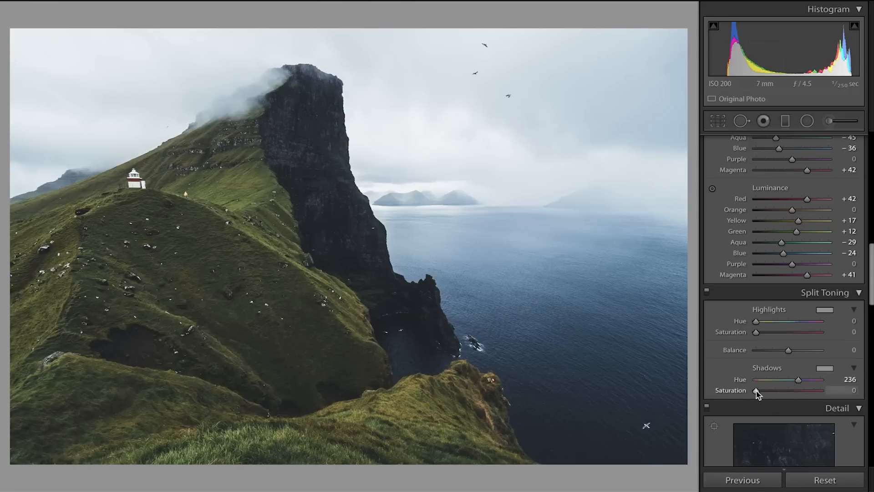
drag(756, 390, 767, 390)
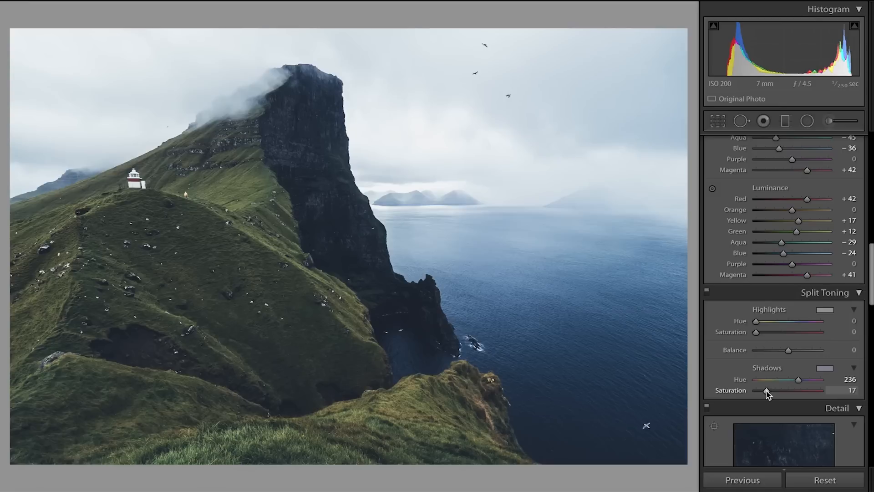
drag(766, 390, 775, 390)
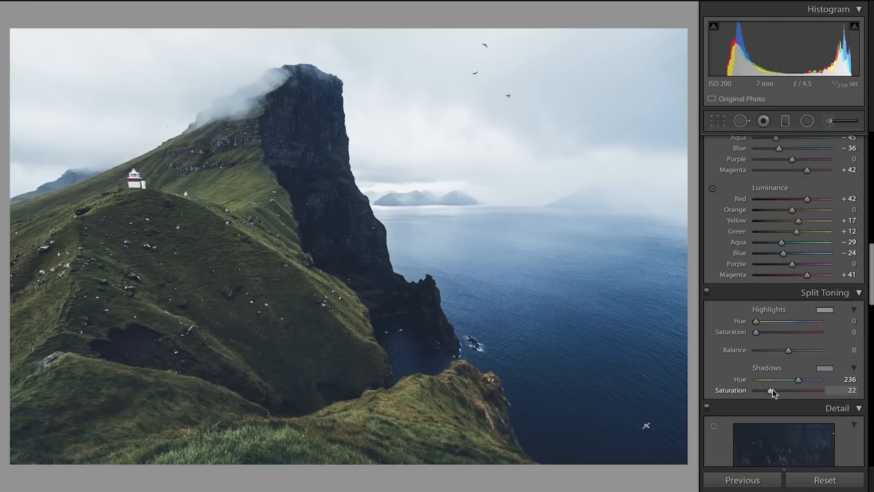
drag(798, 379, 774, 379)
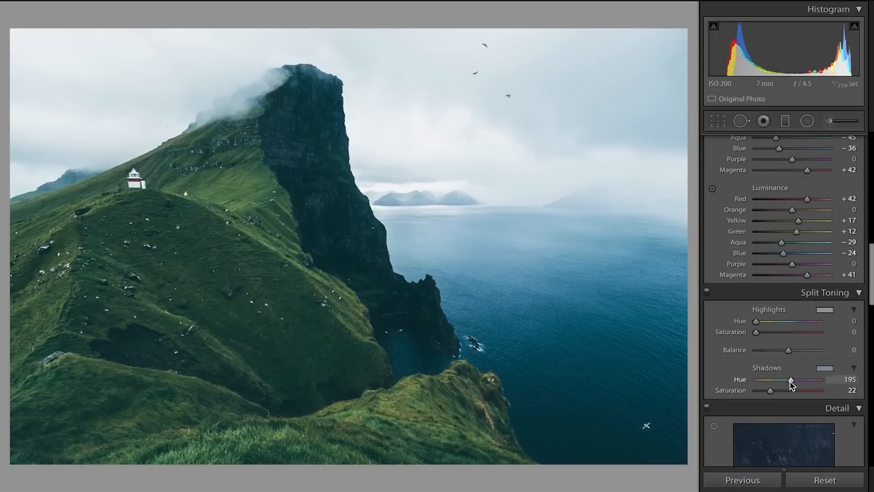
drag(791, 379, 797, 380)
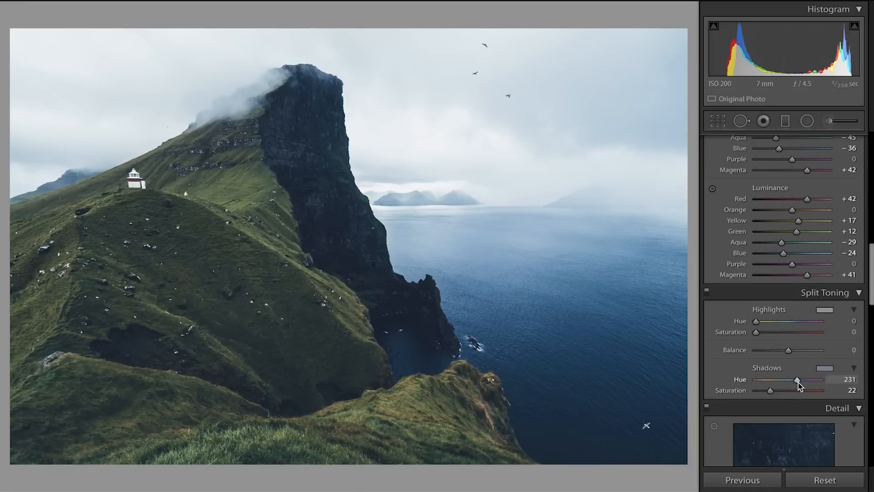
drag(795, 379, 797, 380)
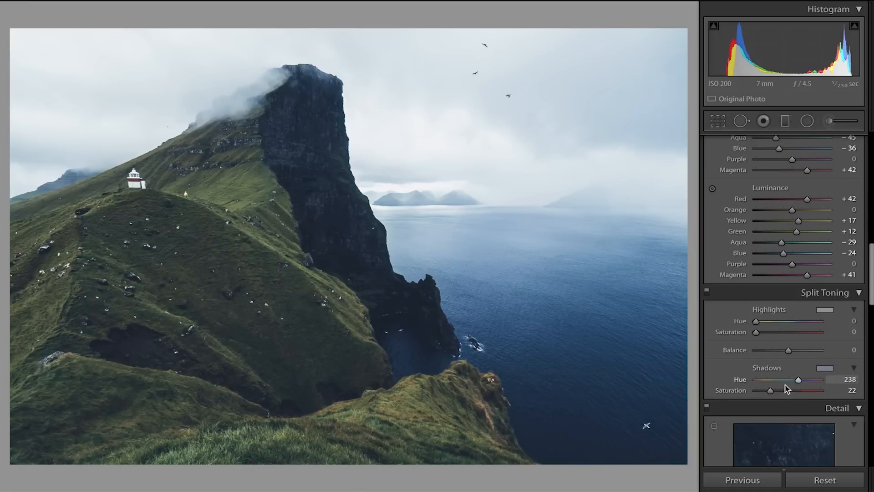
drag(771, 390, 764, 390)
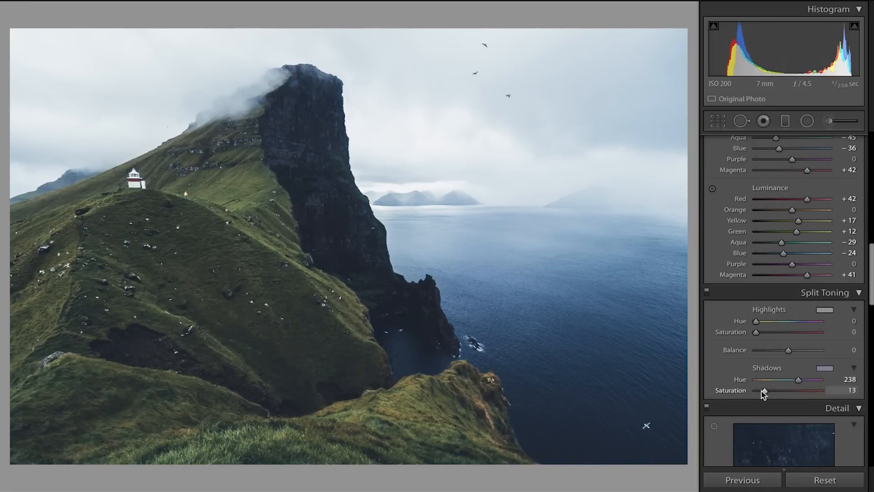
drag(764, 390, 759, 390)
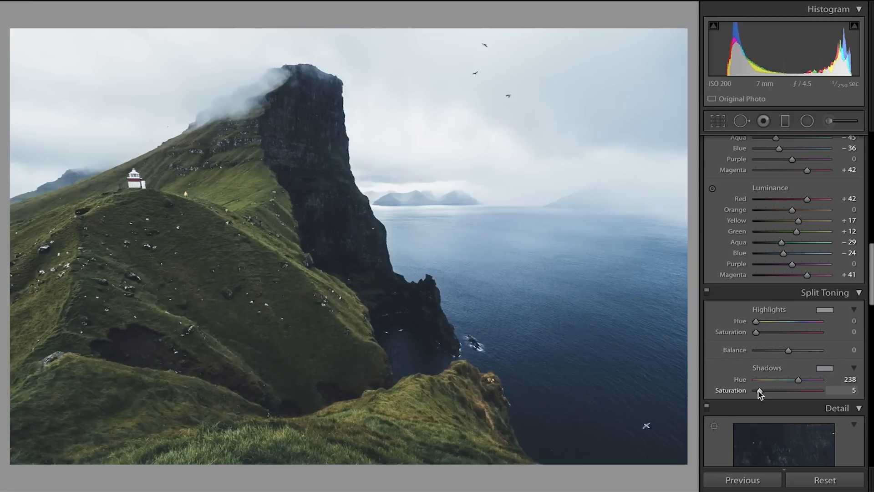
drag(759, 390, 763, 390)
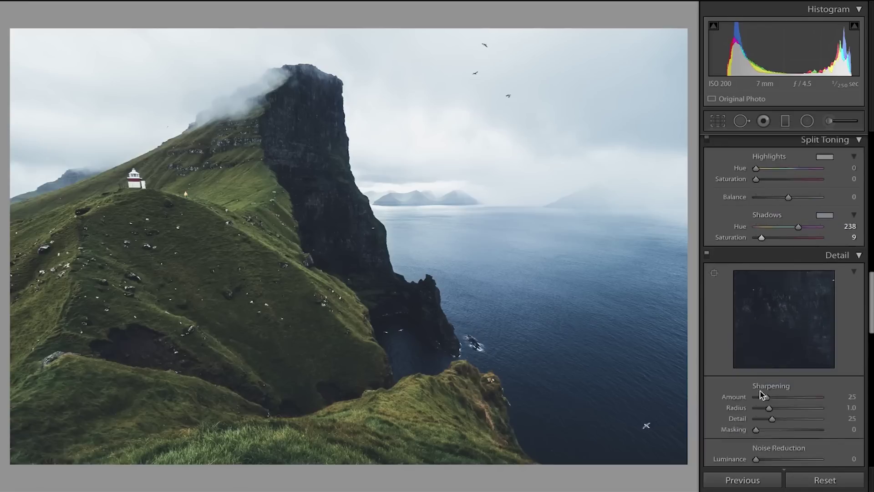
Step: Raise Sharpening Amount to 81 and Masking to 33, keeping Radius 1.0 and Detail 25
scroll(down, 3)
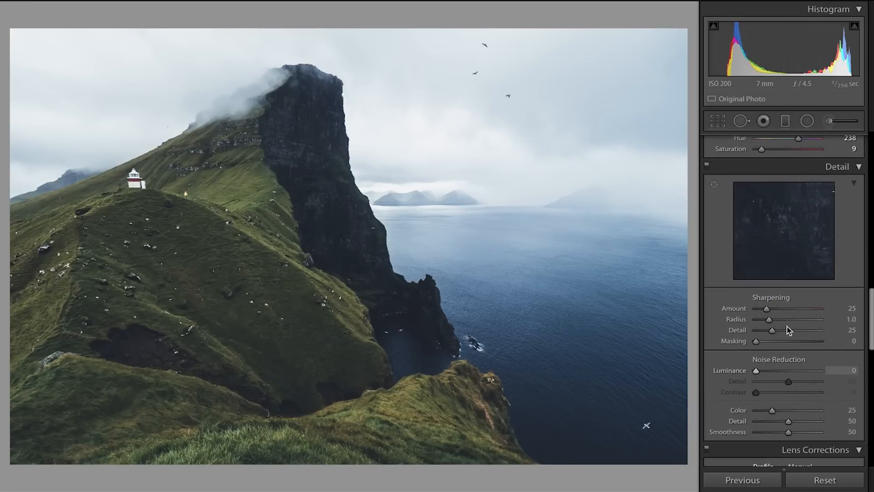
drag(767, 308, 797, 308)
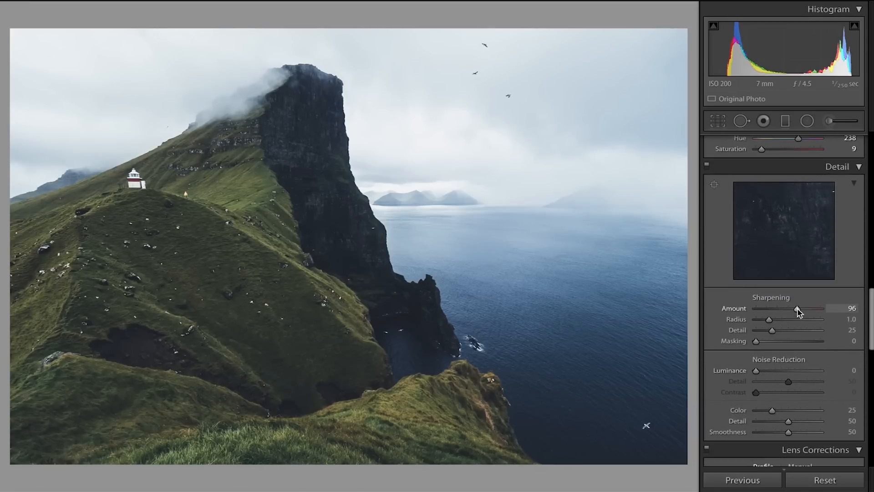
drag(807, 308, 790, 308)
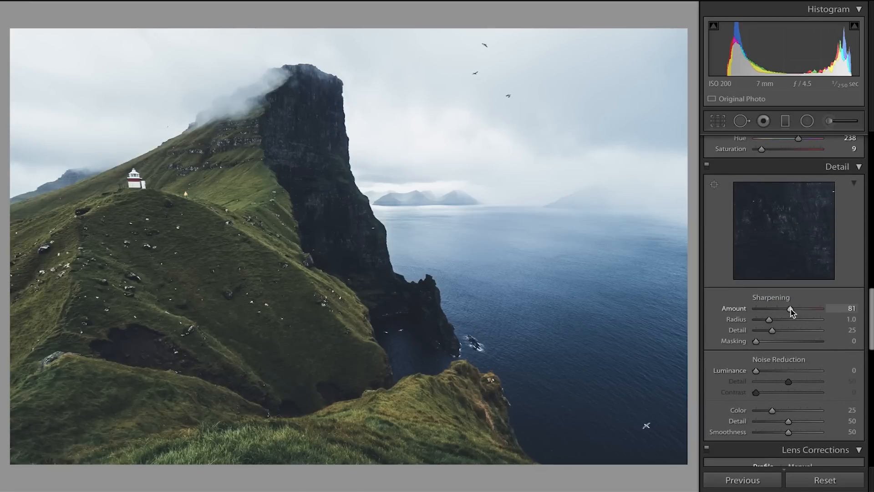
drag(755, 341, 776, 340)
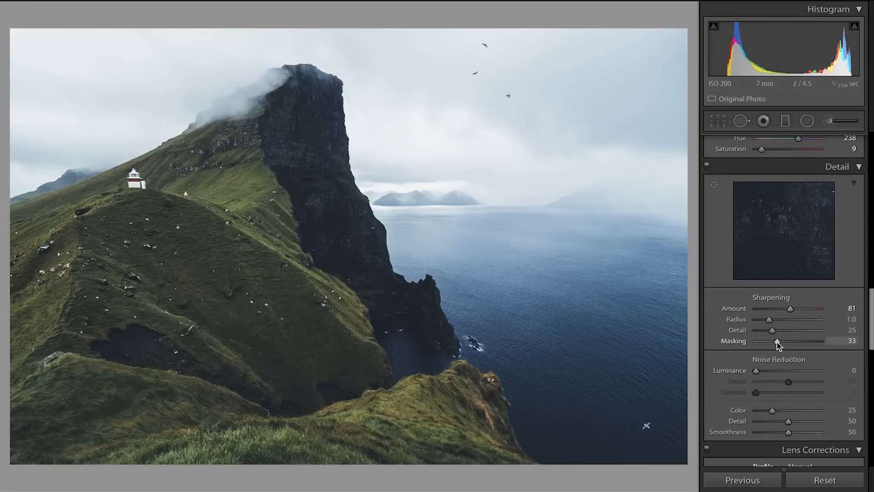
mouse_move(780, 421)
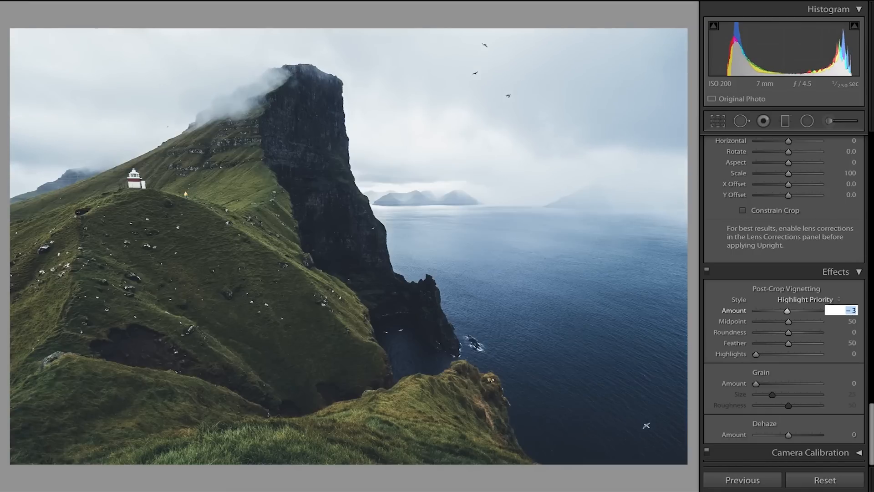
Step: Apply a -5 post-crop vignette and enter 10 as the Dehaze amount
drag(788, 310, 785, 310)
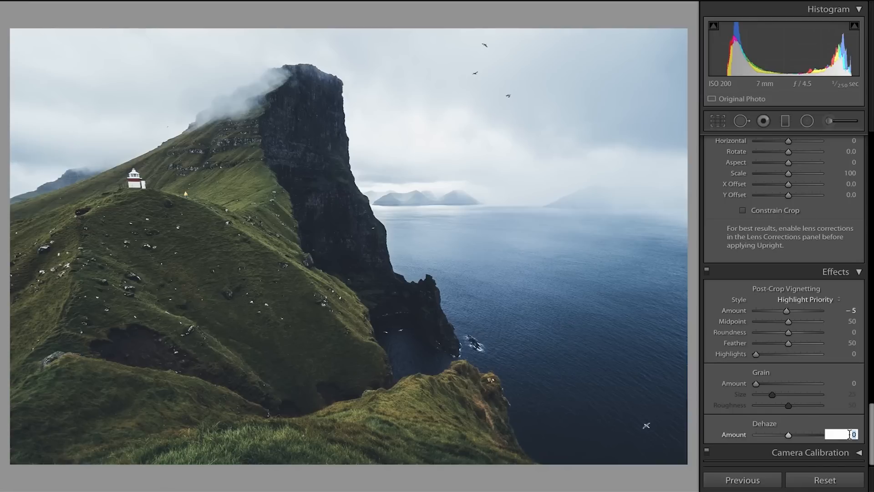
text(10)
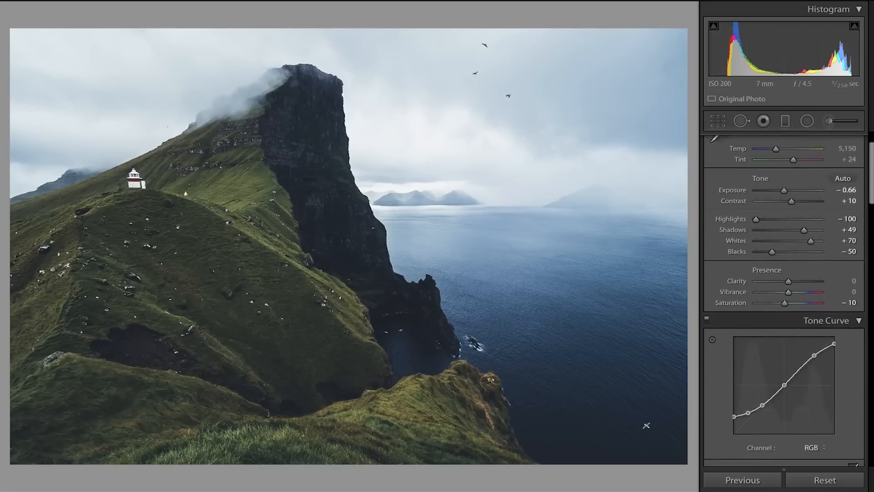
Step: Set Tone Curve regions to Highlights -19, Lights -16, Darks +28, Shadows 0
scroll(down, 3)
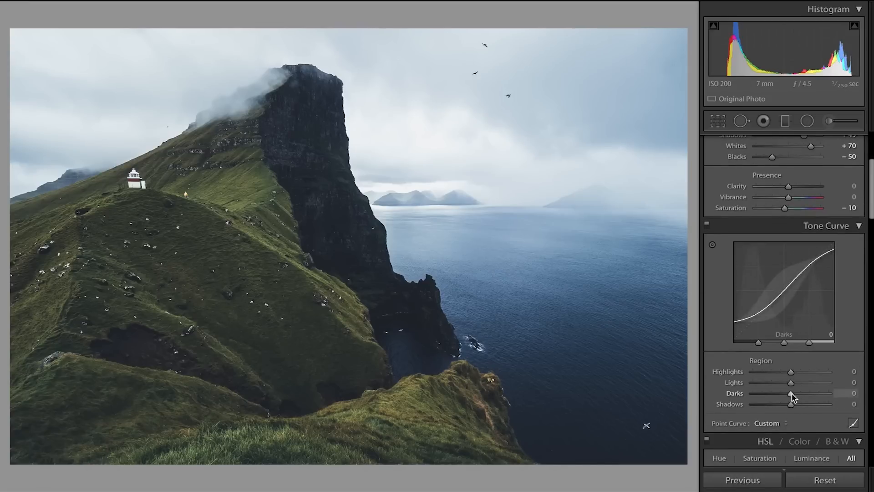
drag(790, 393, 798, 393)
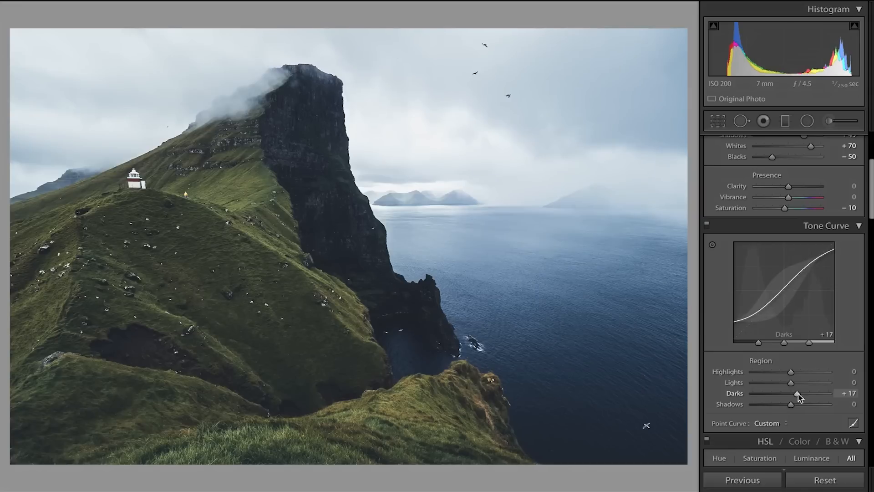
drag(797, 393, 802, 392)
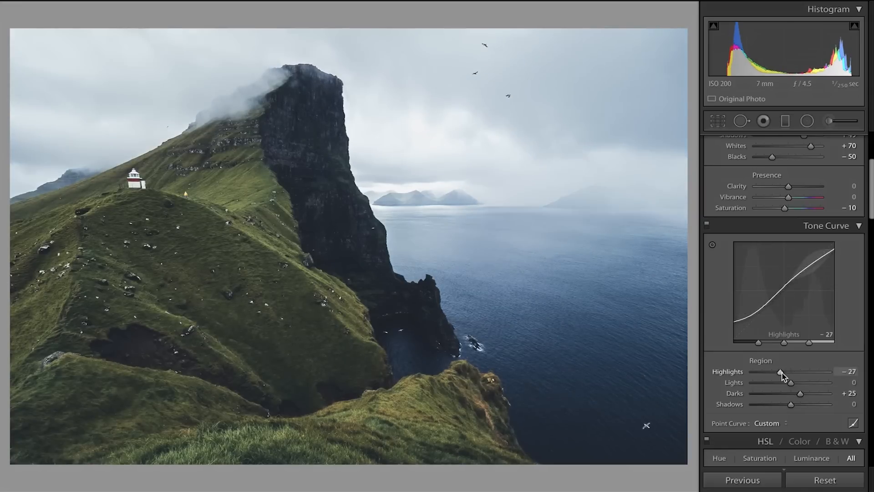
drag(792, 382, 783, 383)
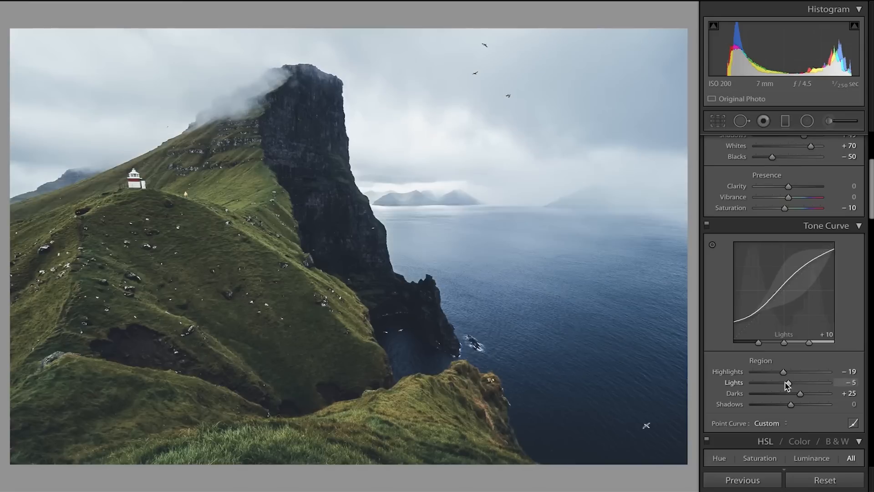
drag(789, 382, 783, 382)
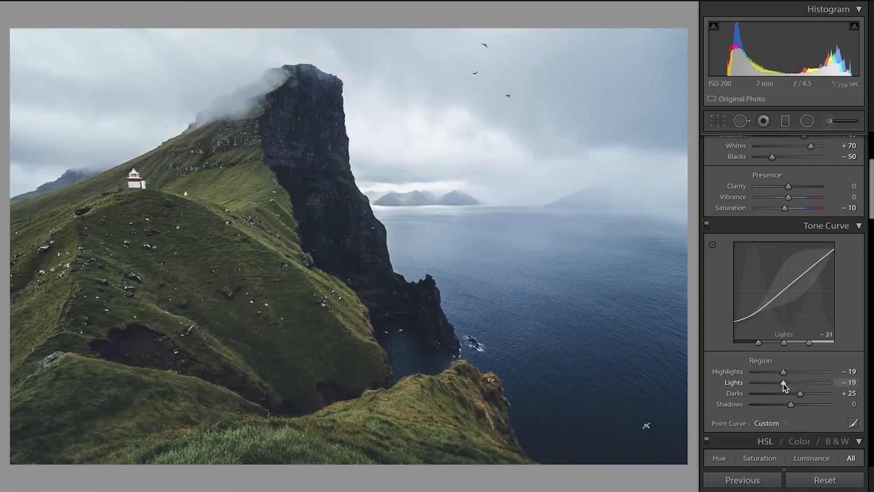
drag(782, 382, 785, 382)
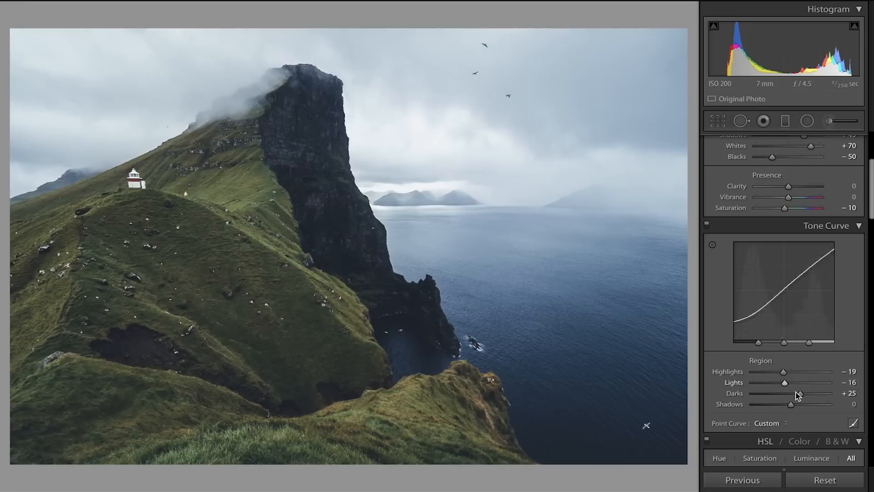
mouse_move(800, 394)
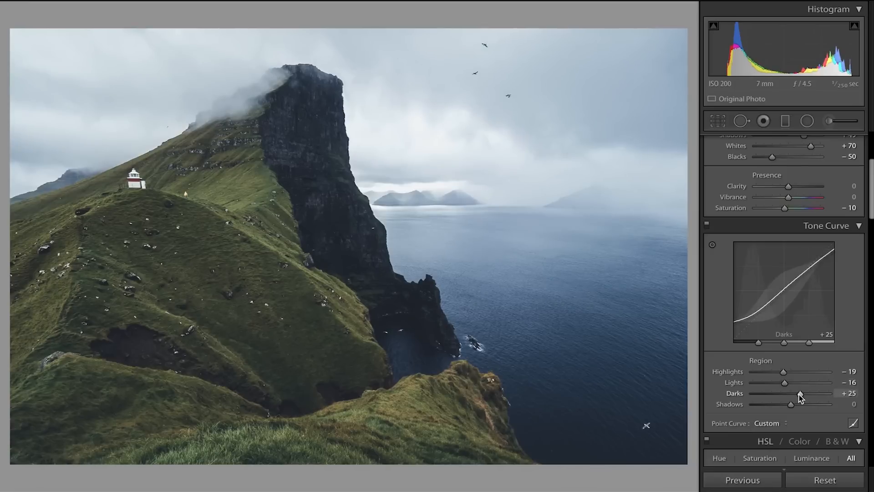
drag(787, 393, 794, 393)
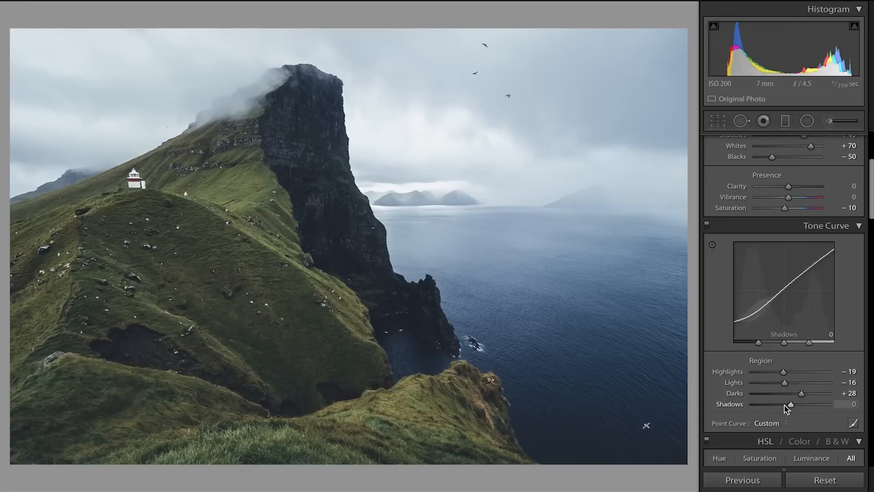
drag(791, 404, 789, 405)
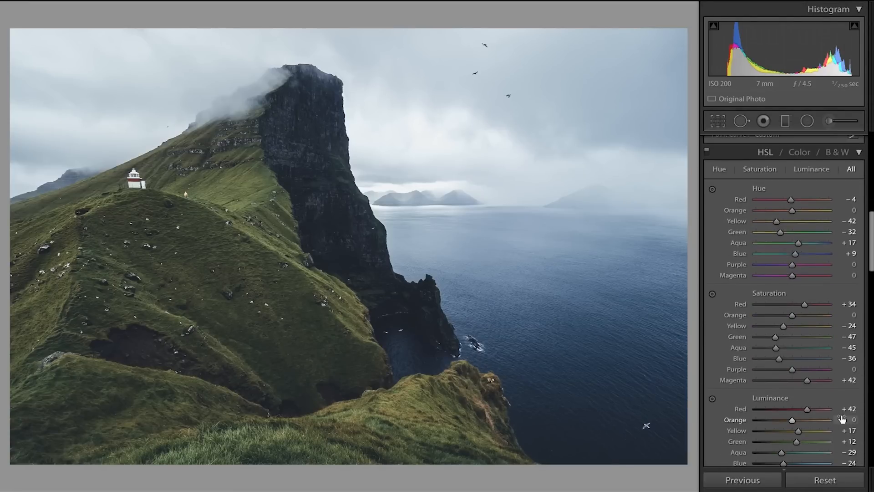
scroll(down, 3)
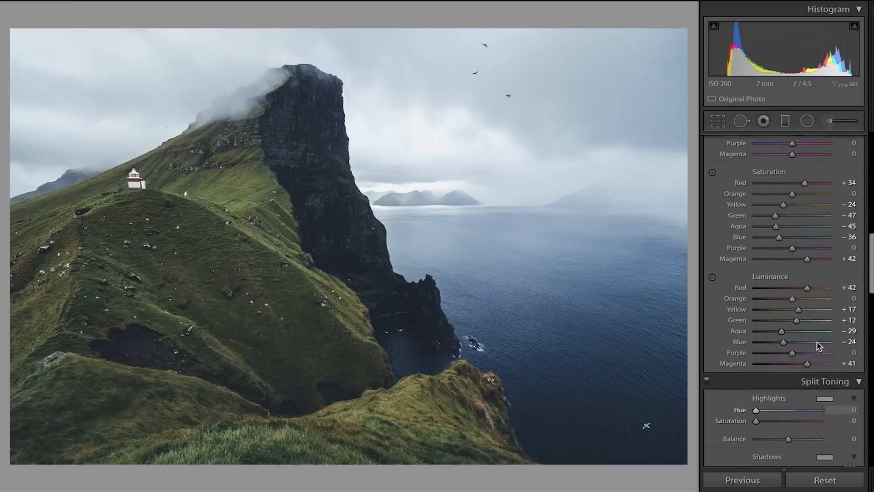
mouse_move(798, 323)
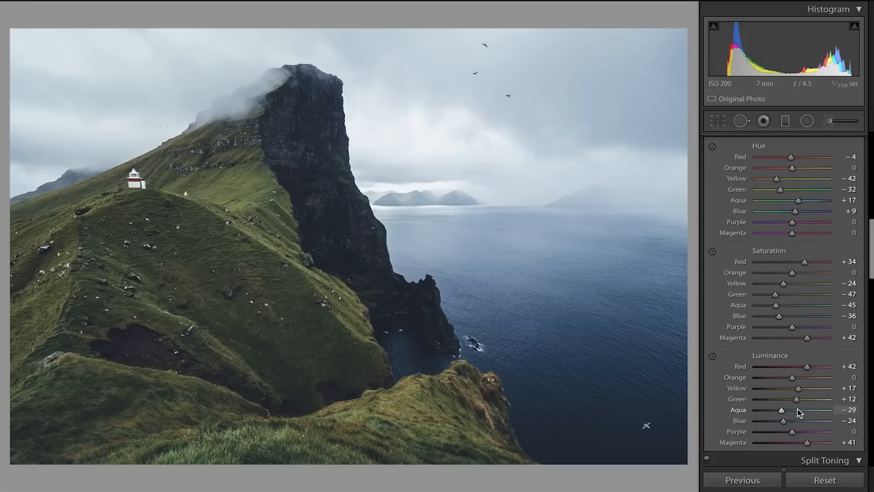
mouse_move(802, 402)
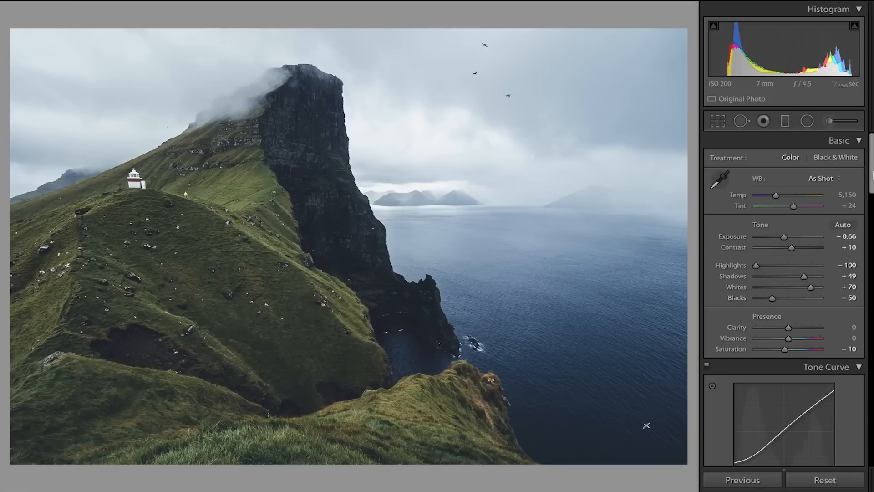
mouse_move(870, 174)
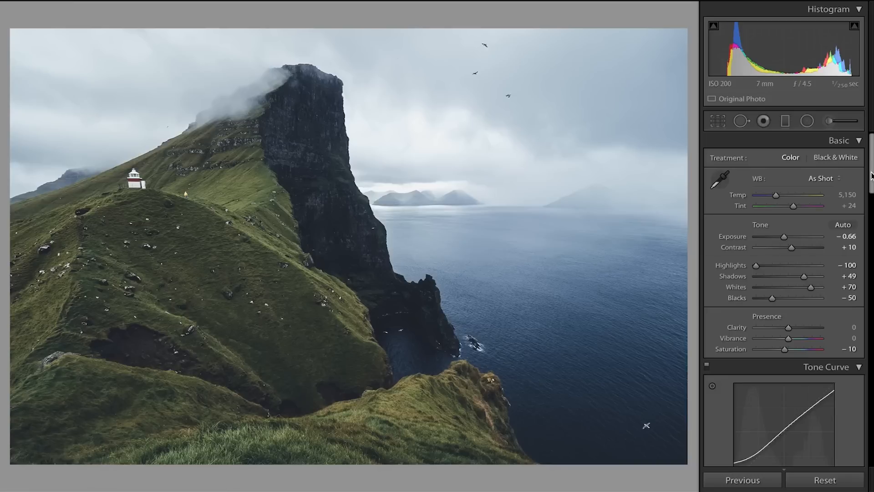